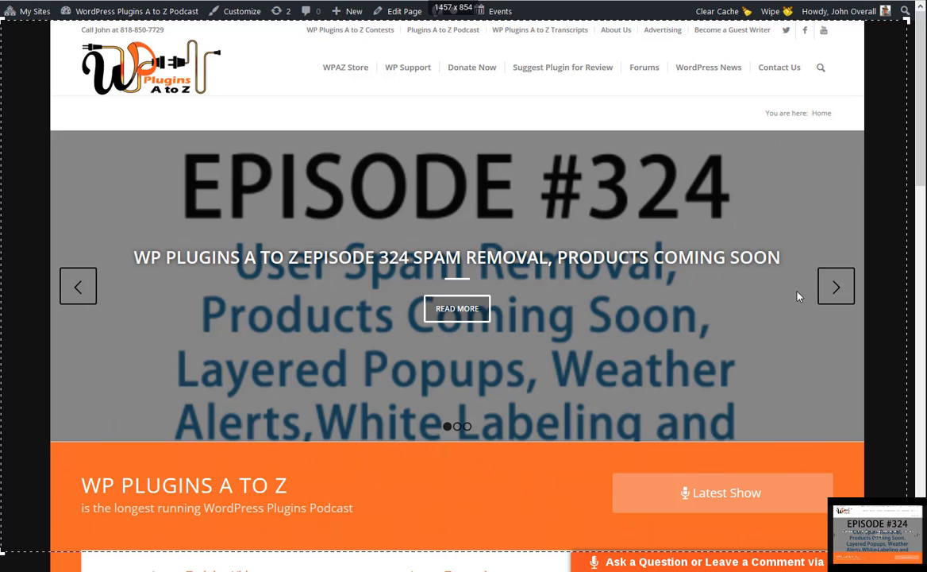
mouse_move(790, 296)
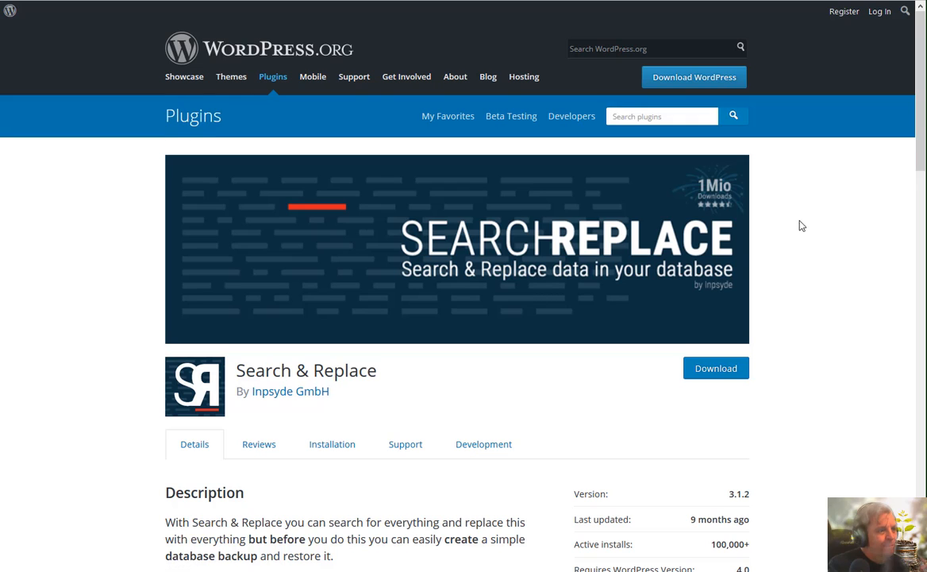
Scroll down the plugin details page in the WordPress.org Plugin Directory
scroll(down, 3)
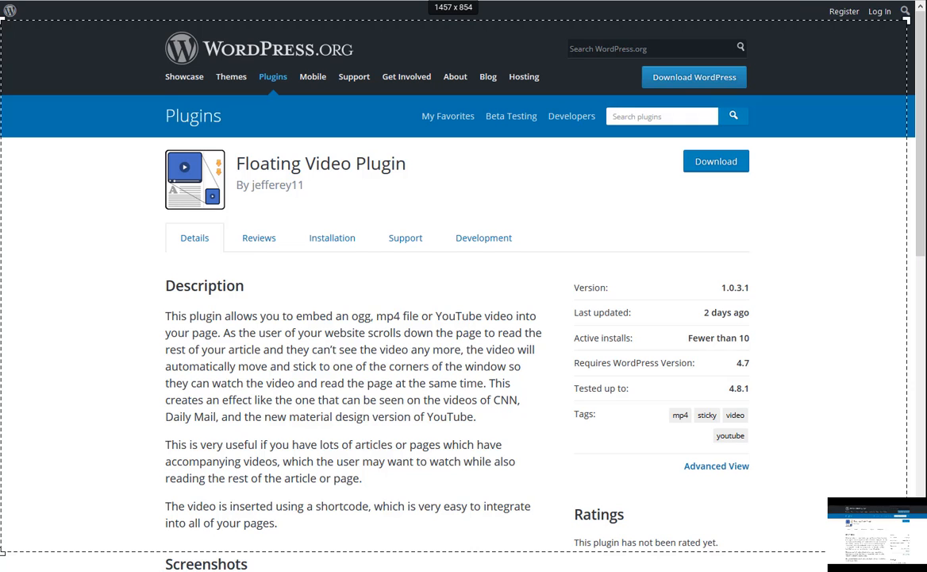
Scroll through the Floating Video Plugin description and its settings-page screenshot
scroll(down, 3)
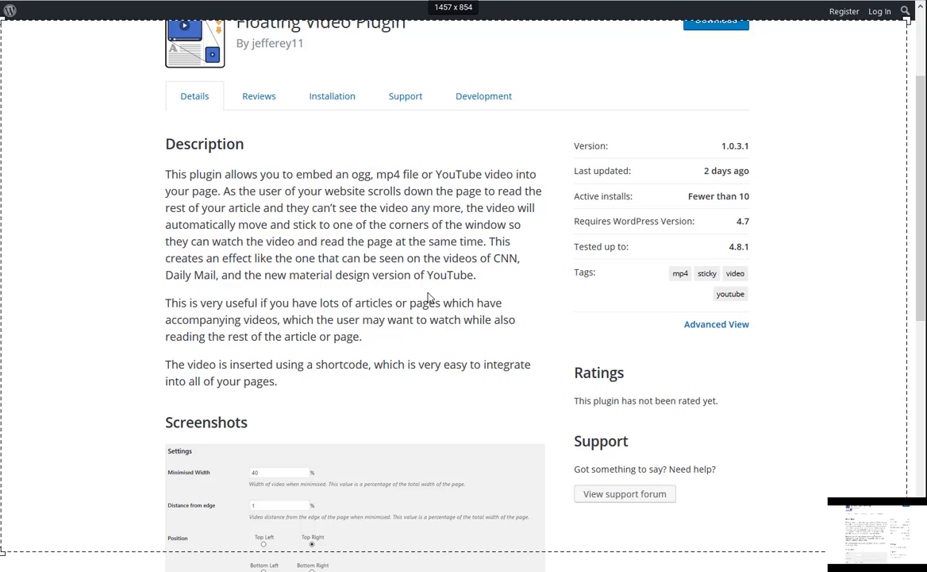
scroll(down, 3)
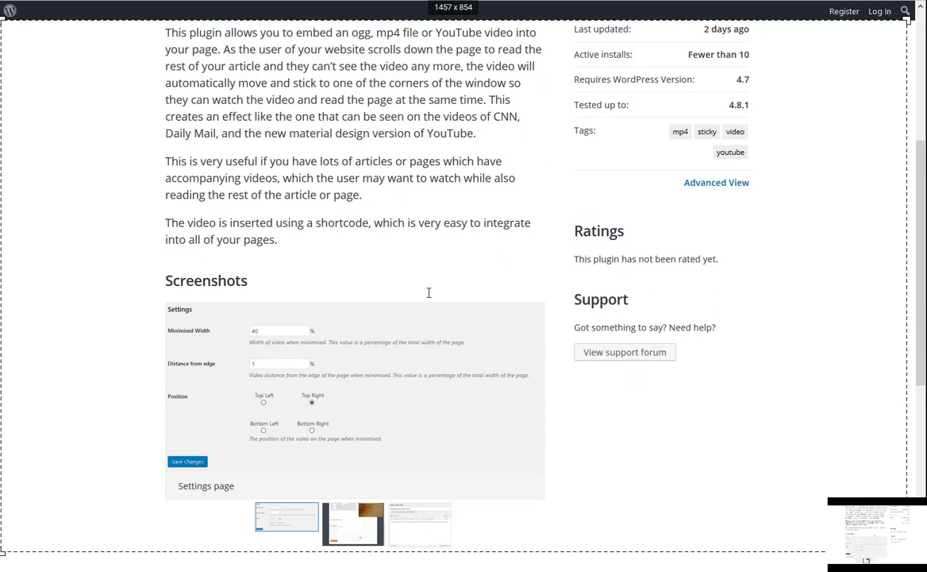
scroll(down, 3)
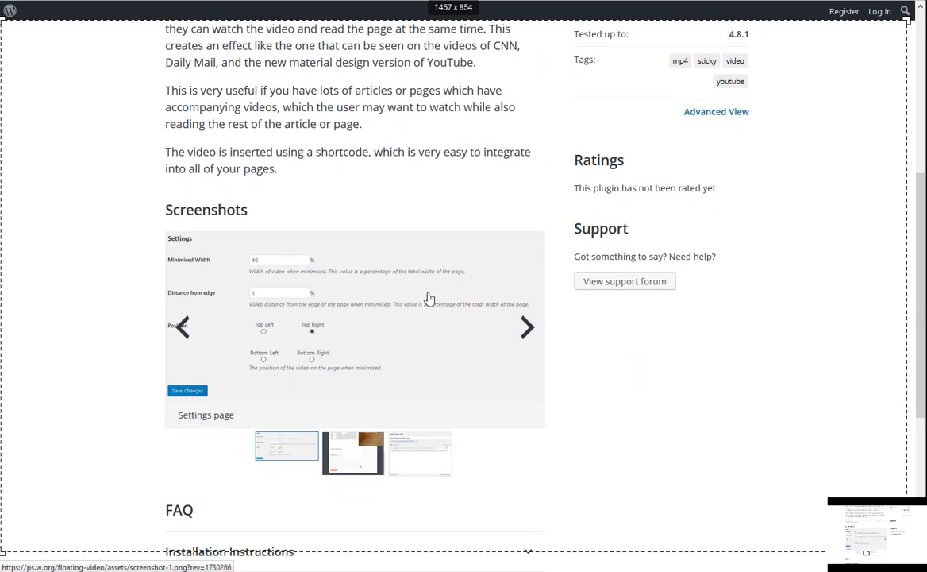
click(528, 328)
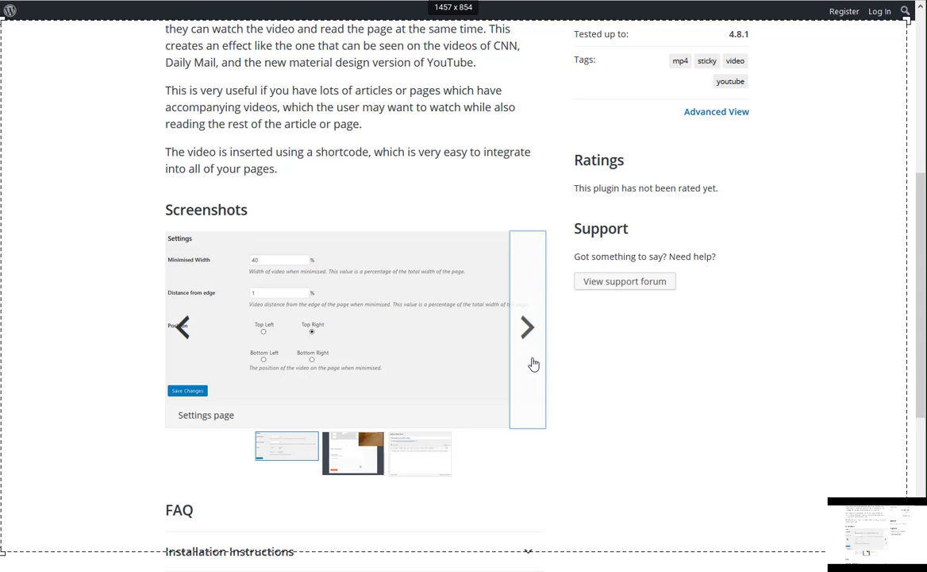
scroll(down, 3)
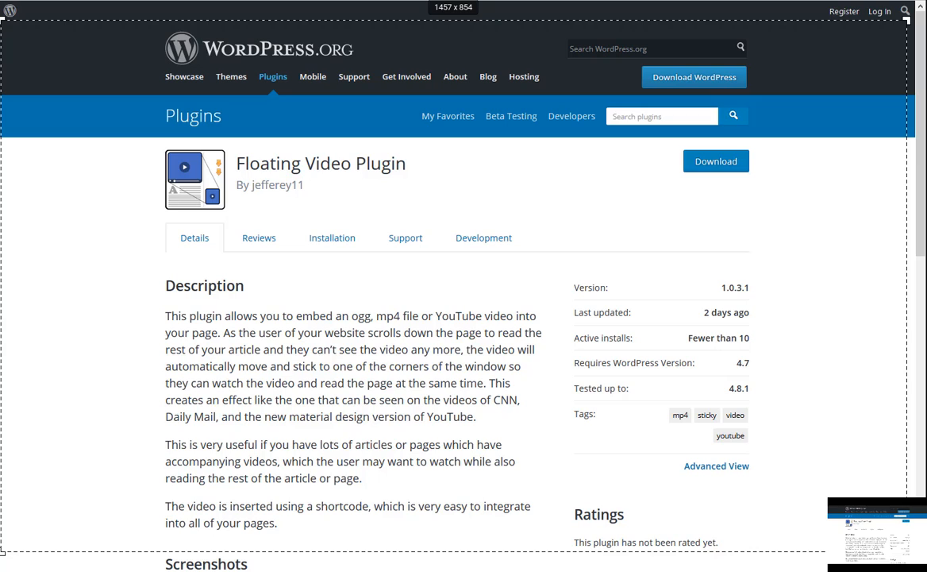
mouse_move(367, 275)
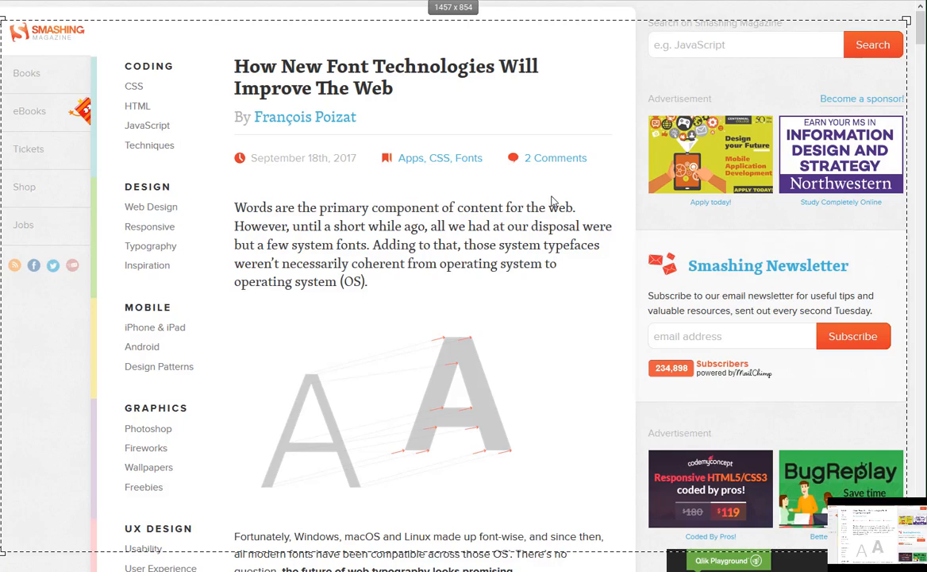
Scroll down through the font technologies article's introduction
scroll(down, 3)
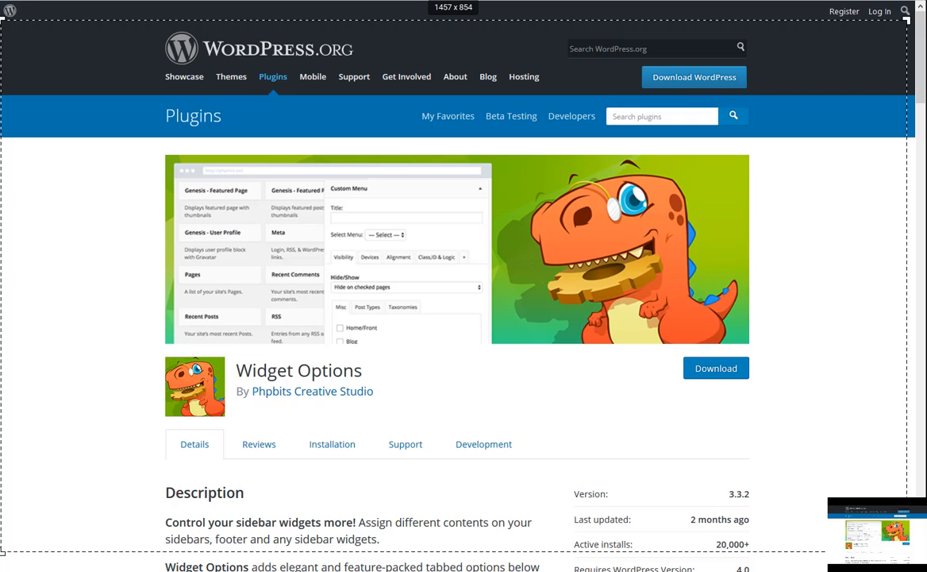
Scroll down to the Widget Options Description section and overview video
scroll(down, 3)
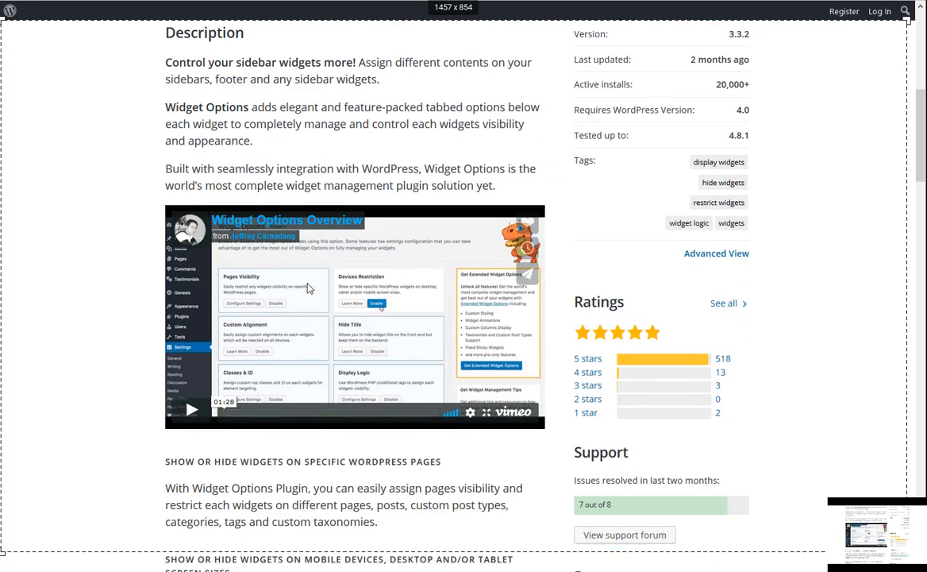
scroll(down, 3)
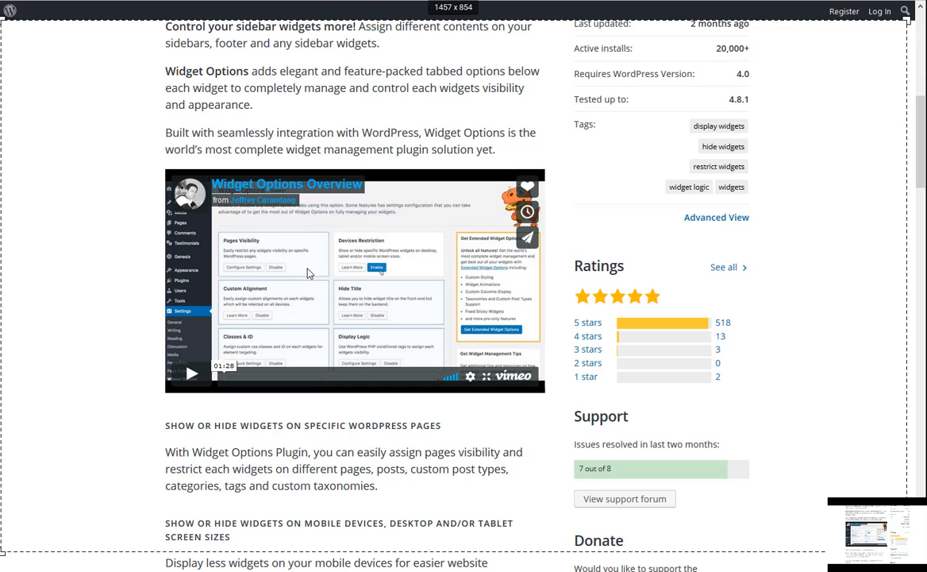
mouse_move(397, 272)
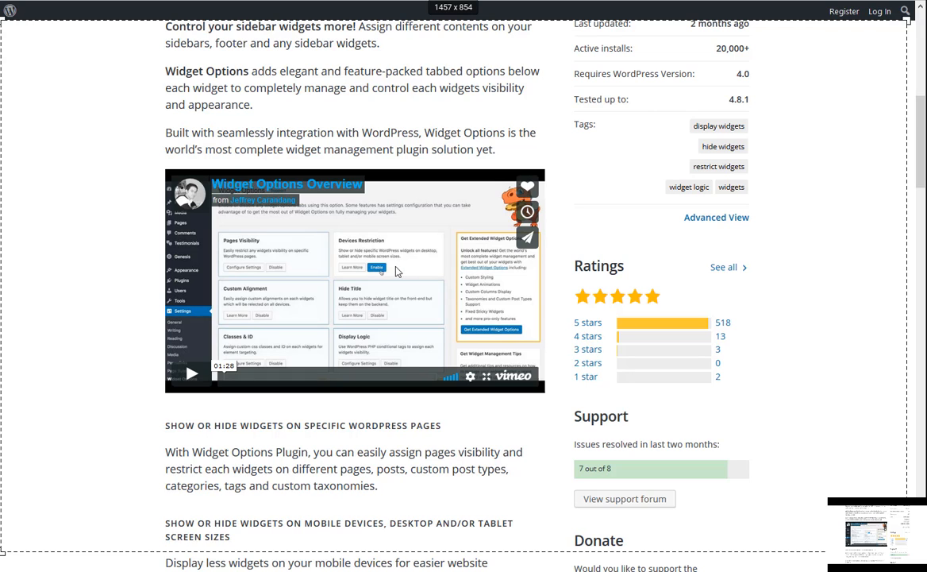
Scroll through Widget Options features such as device visibility and widget logic
scroll(down, 3)
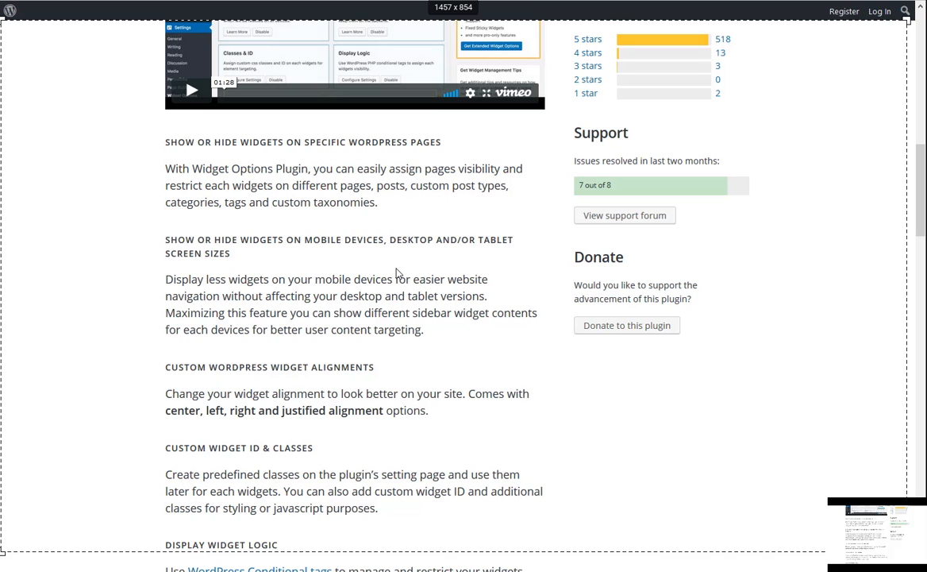
mouse_move(371, 255)
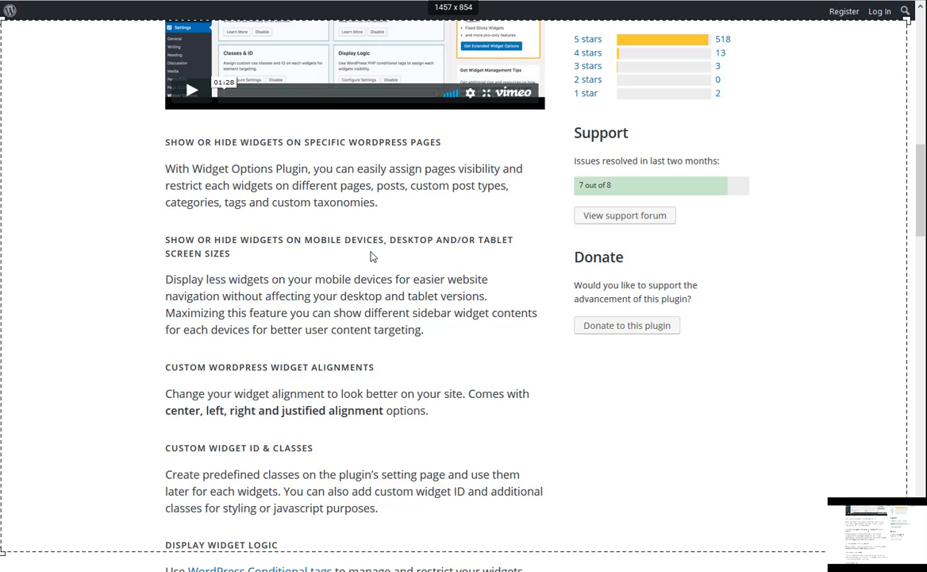
mouse_move(365, 268)
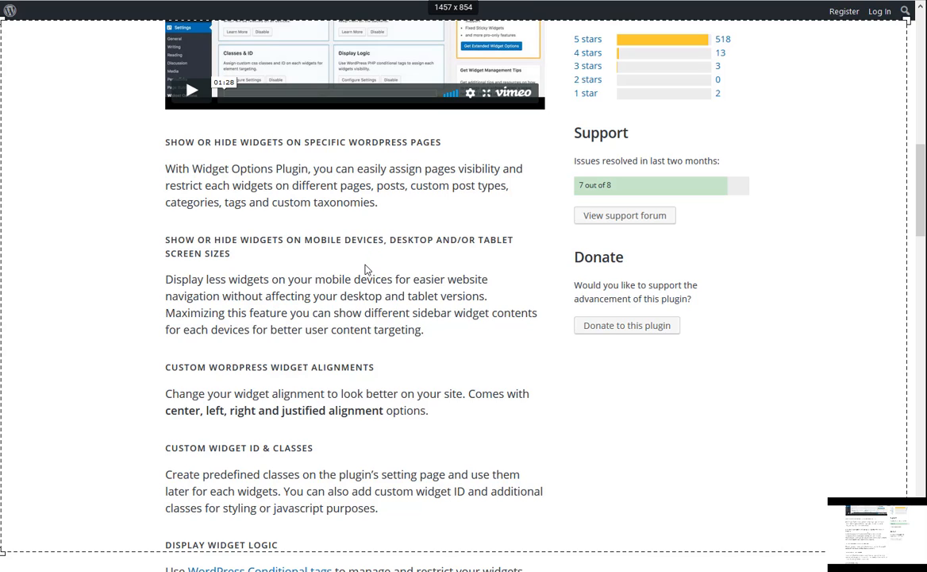
mouse_move(366, 276)
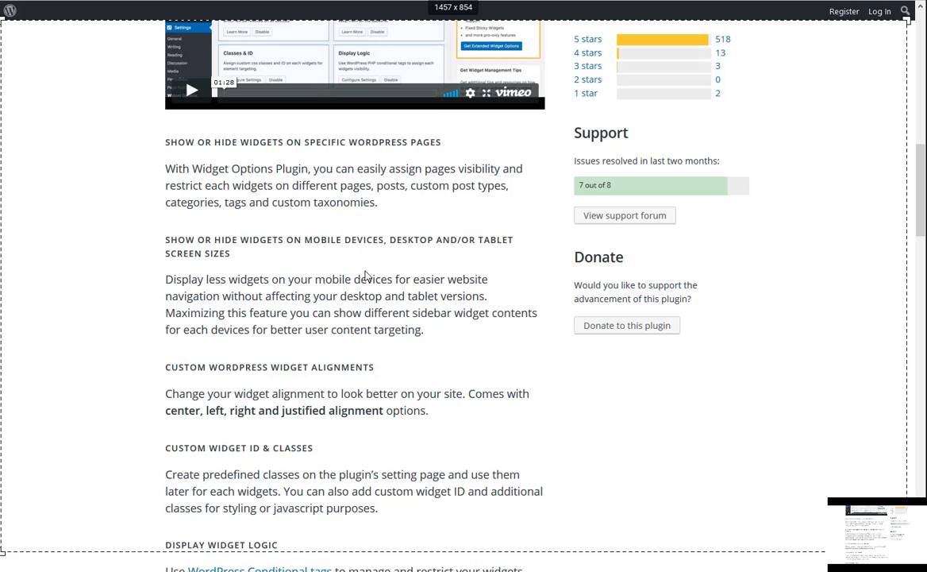
mouse_move(385, 282)
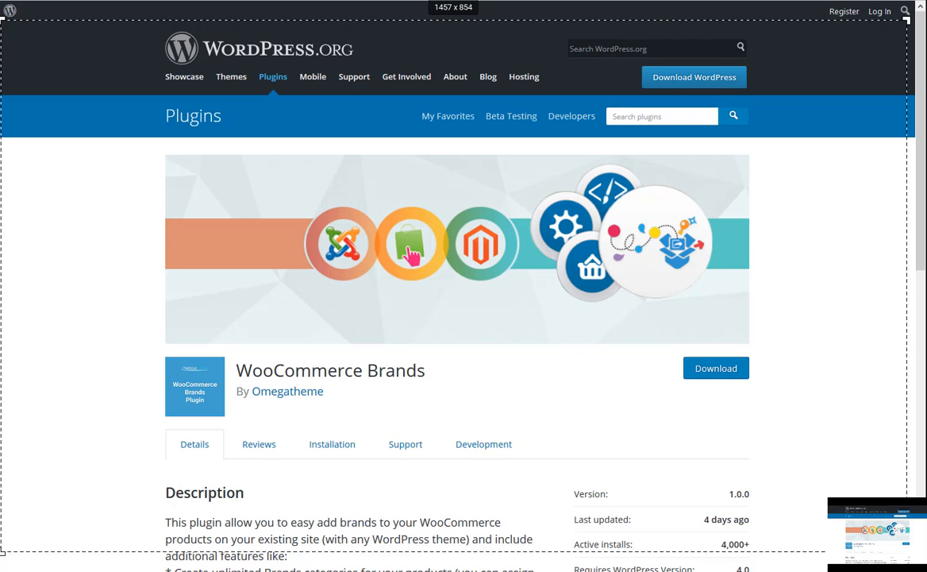
mouse_move(490, 287)
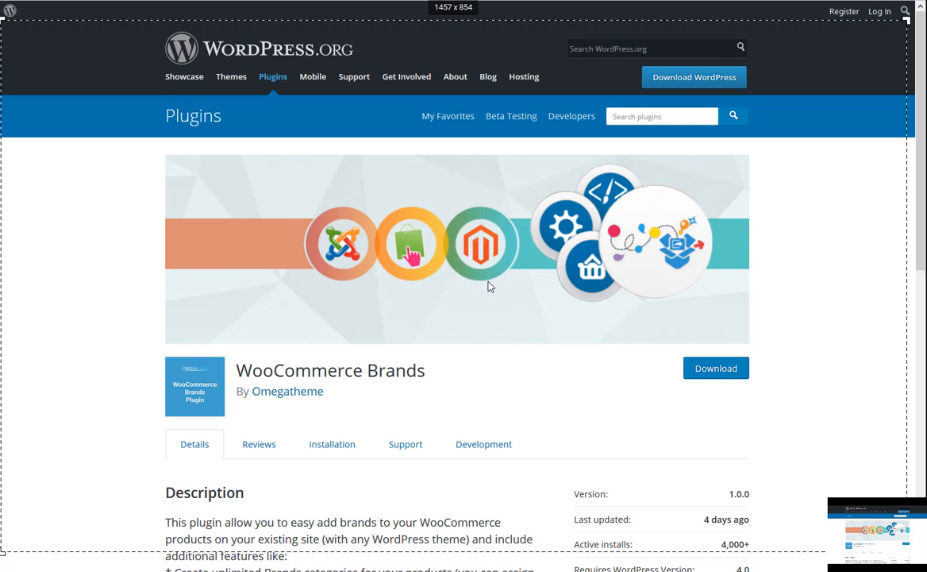
Scroll through the WooCommerce Brands plugin description by Omegatheme
scroll(down, 3)
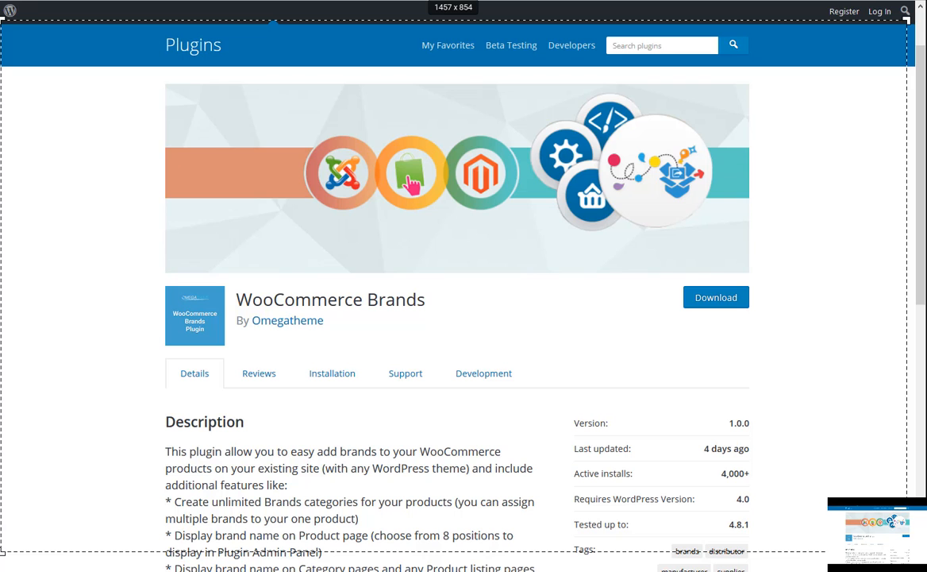
mouse_move(426, 400)
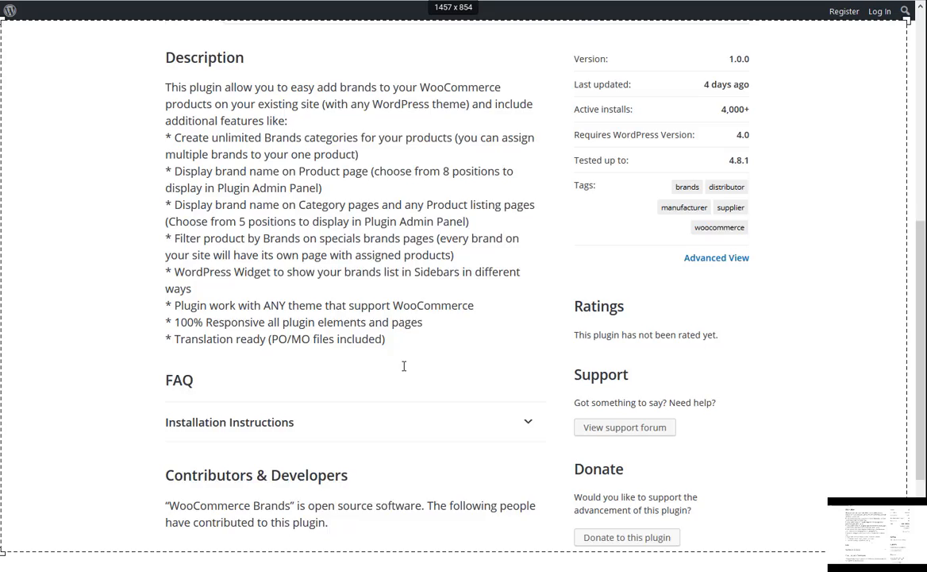
scroll(down, 3)
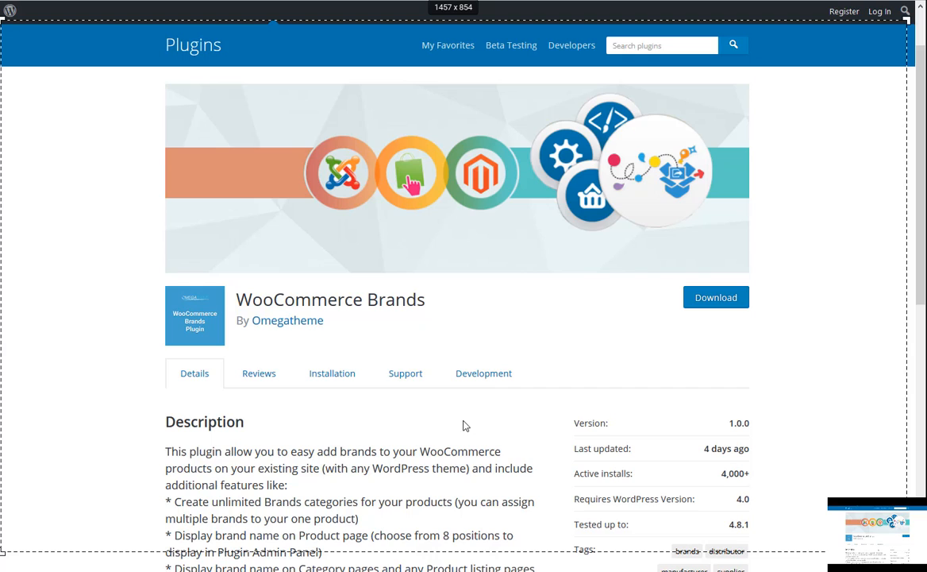
mouse_move(179, 320)
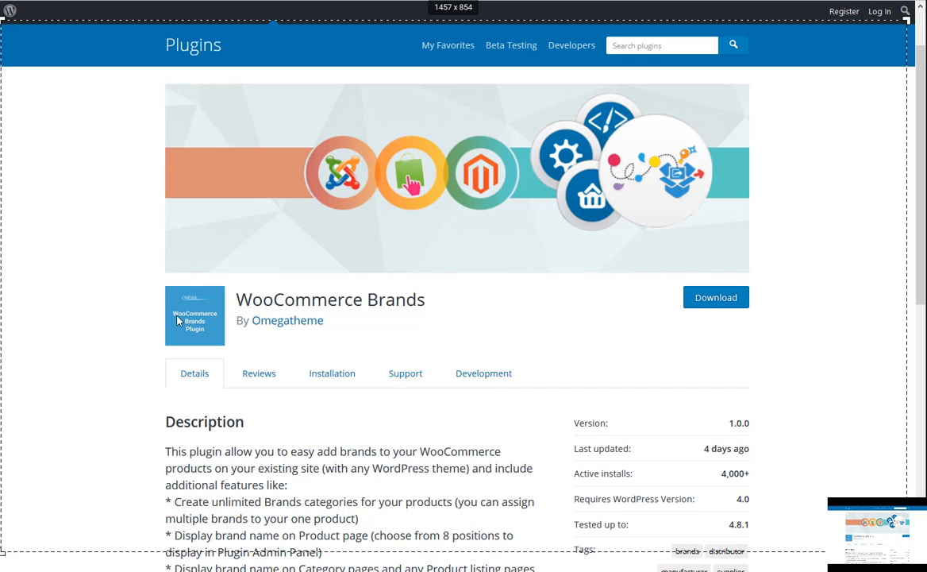
mouse_move(175, 323)
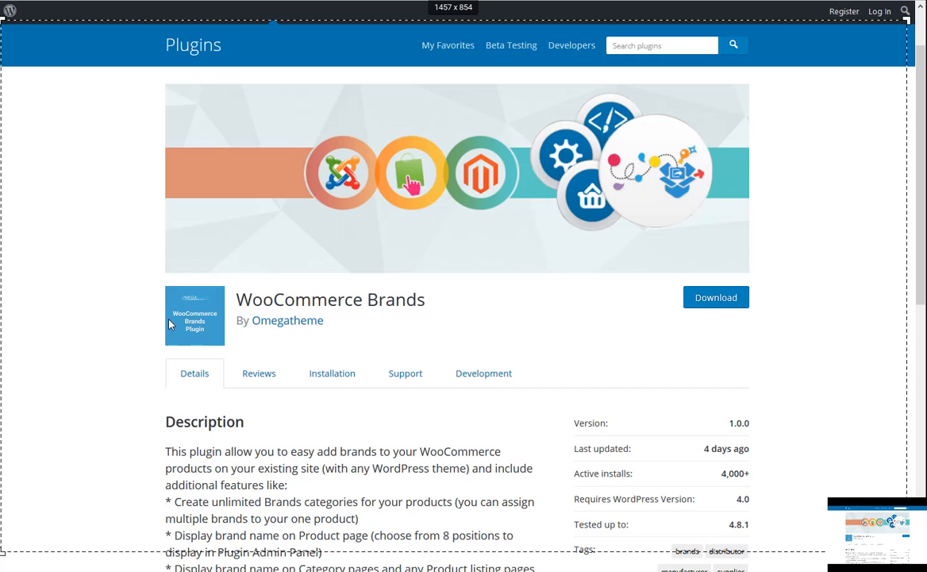
mouse_move(90, 312)
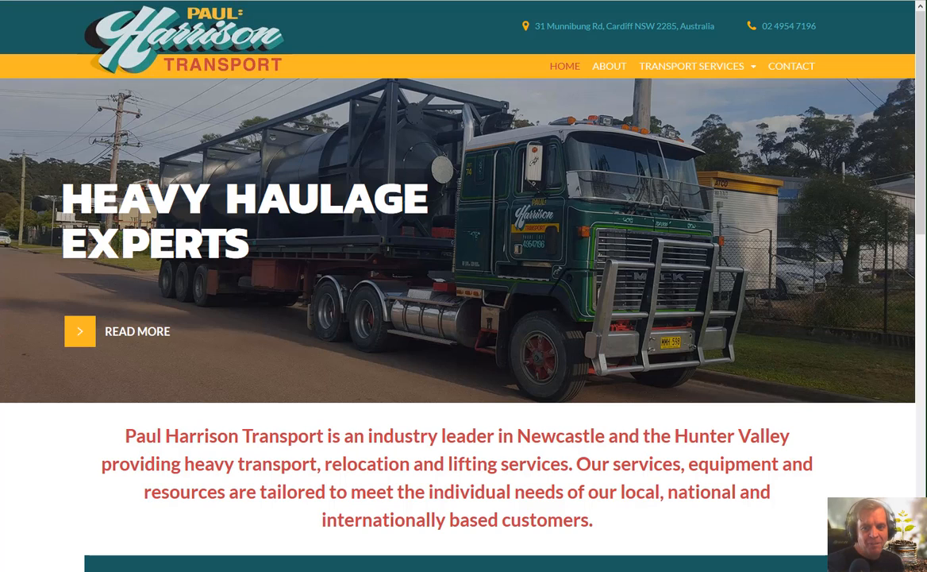
mouse_move(915, 123)
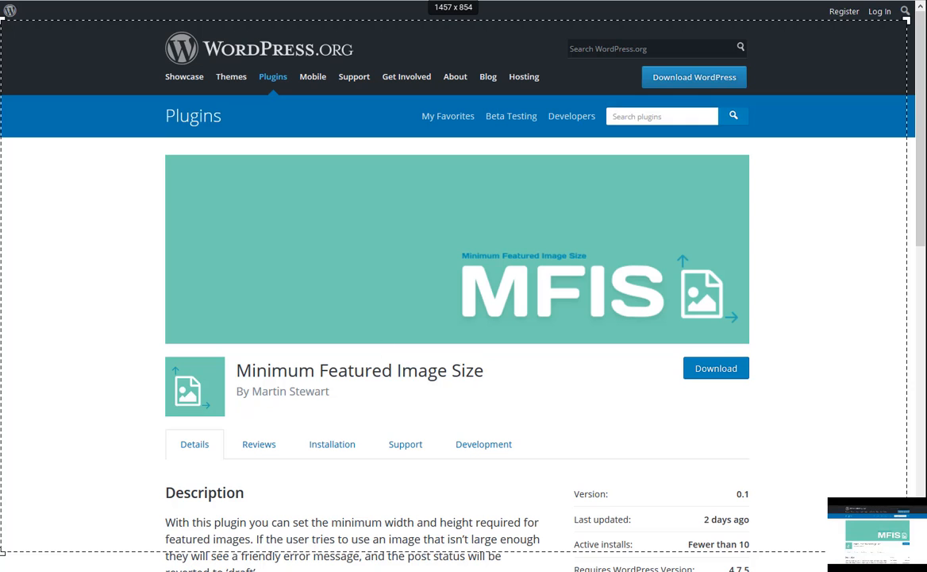
scroll(down, 3)
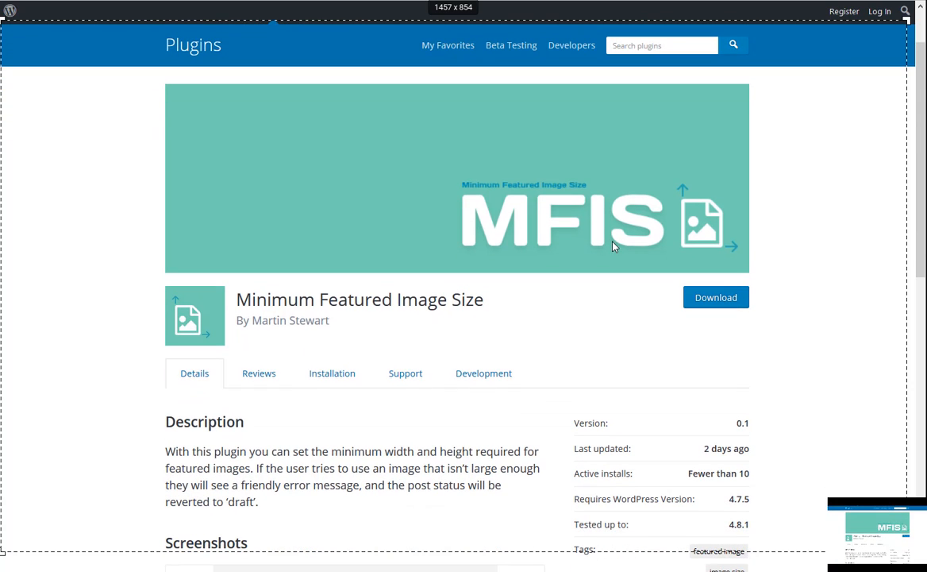
scroll(down, 3)
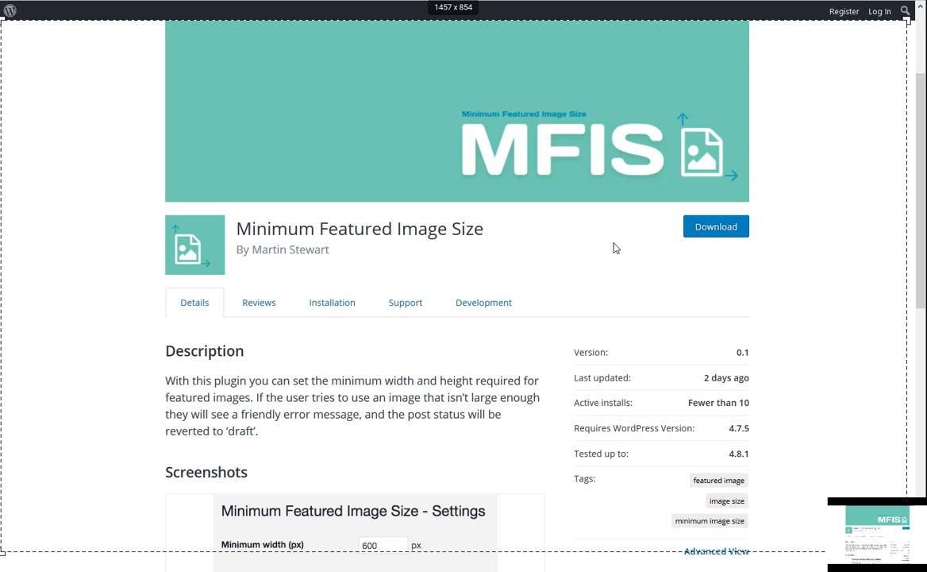
scroll(down, 3)
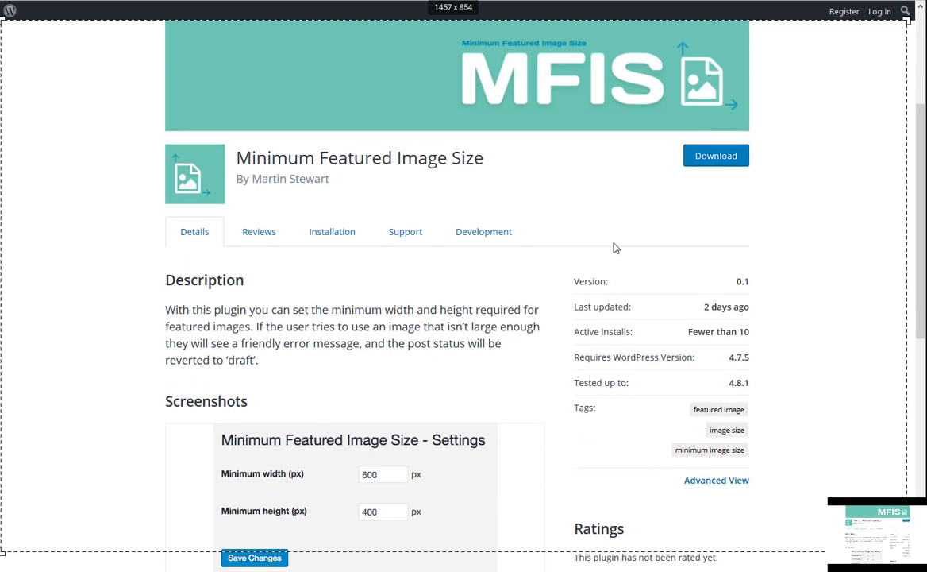
scroll(down, 3)
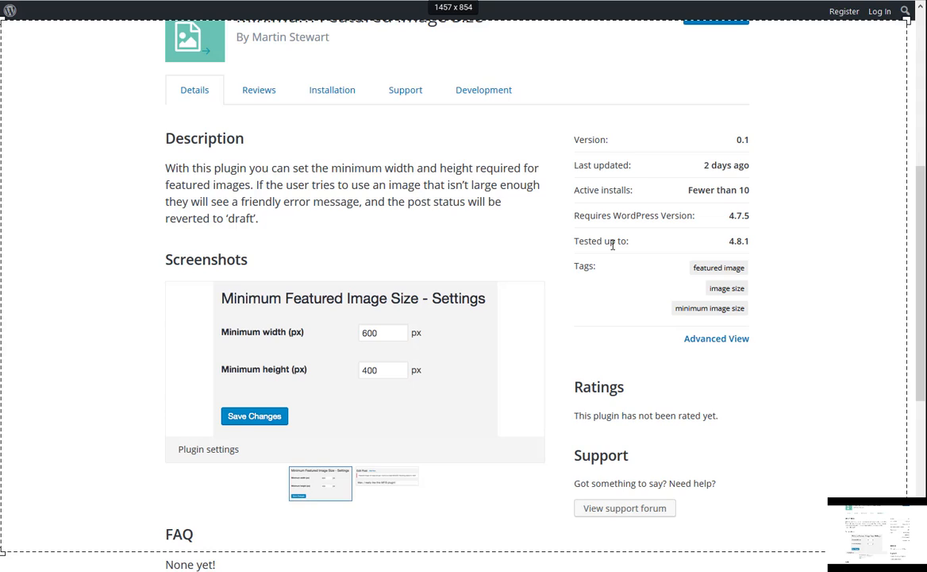
mouse_move(649, 260)
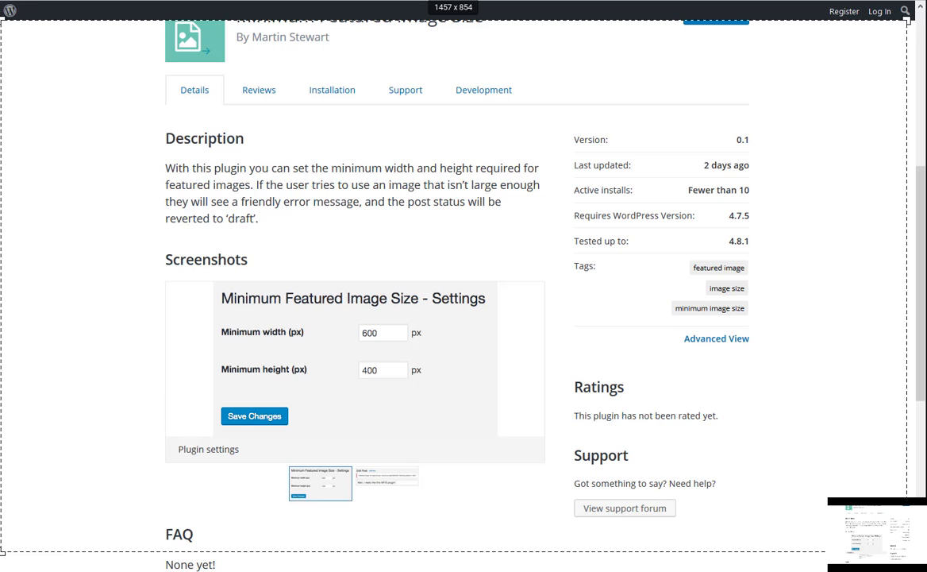
mouse_move(539, 302)
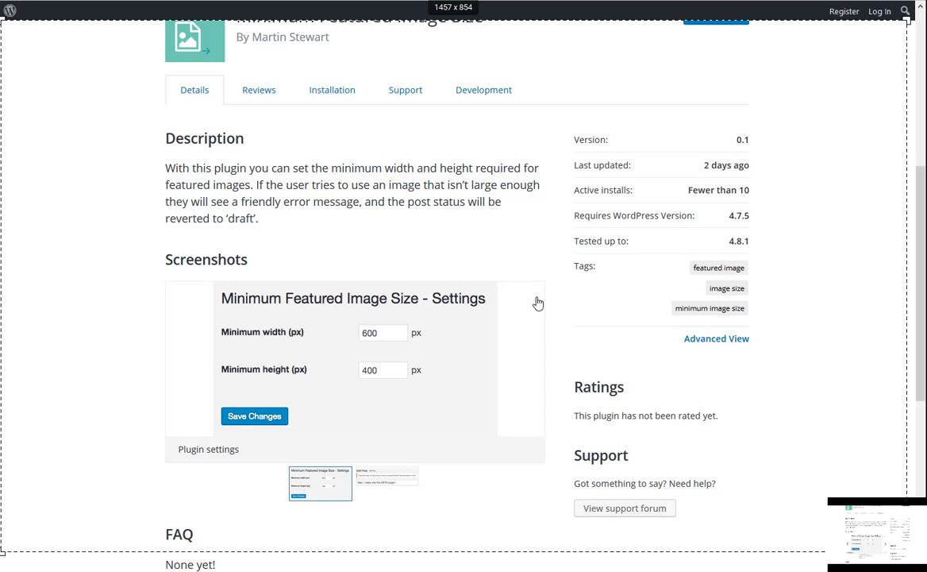
scroll(down, 3)
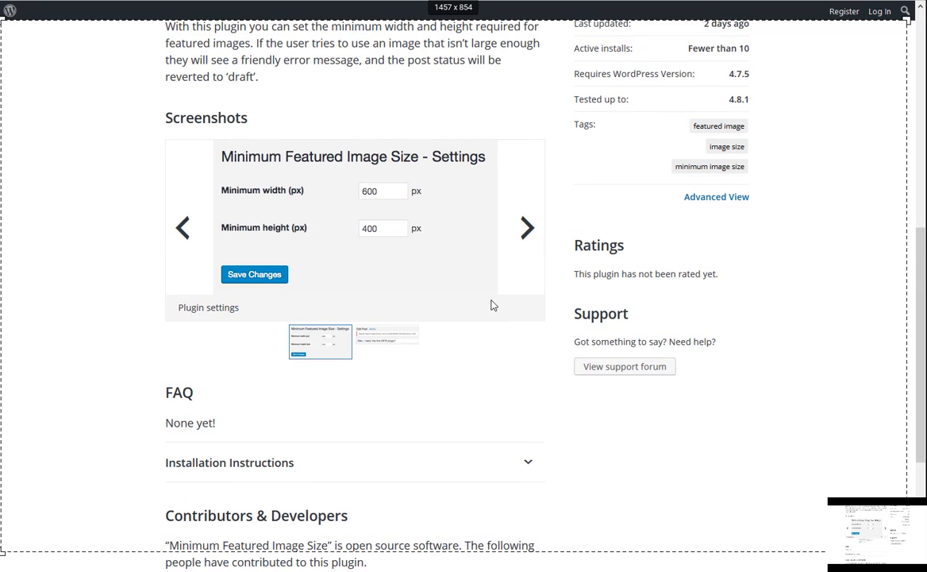
scroll(down, 3)
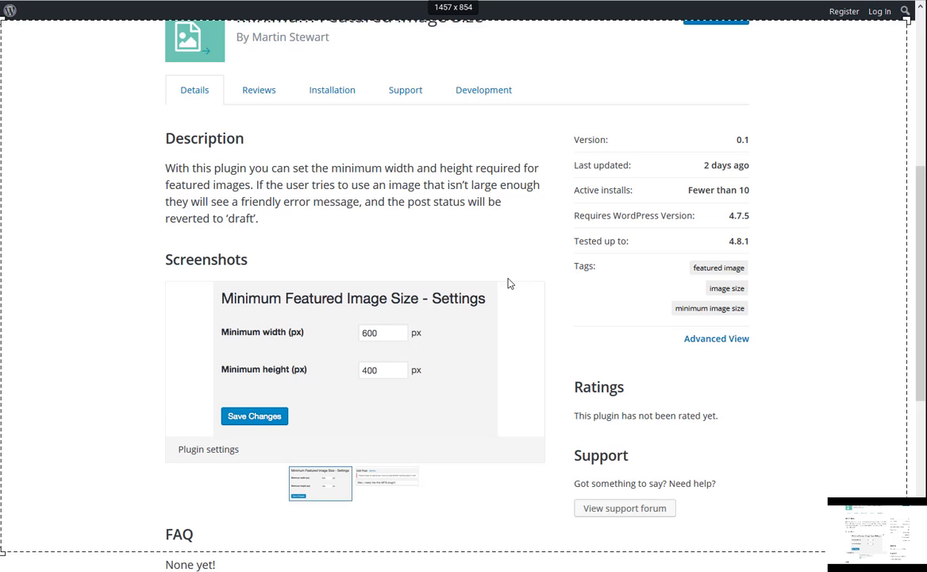
mouse_move(507, 285)
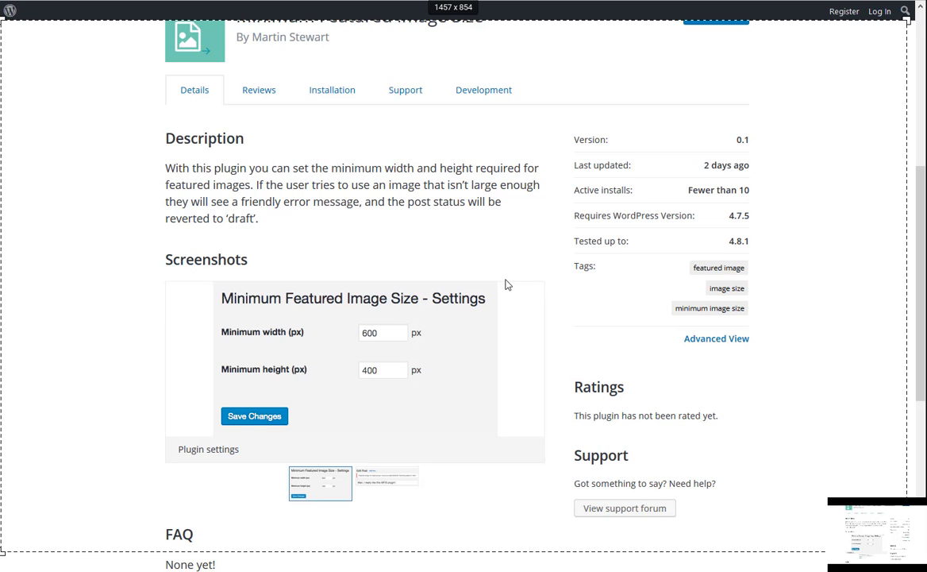
scroll(up, 3)
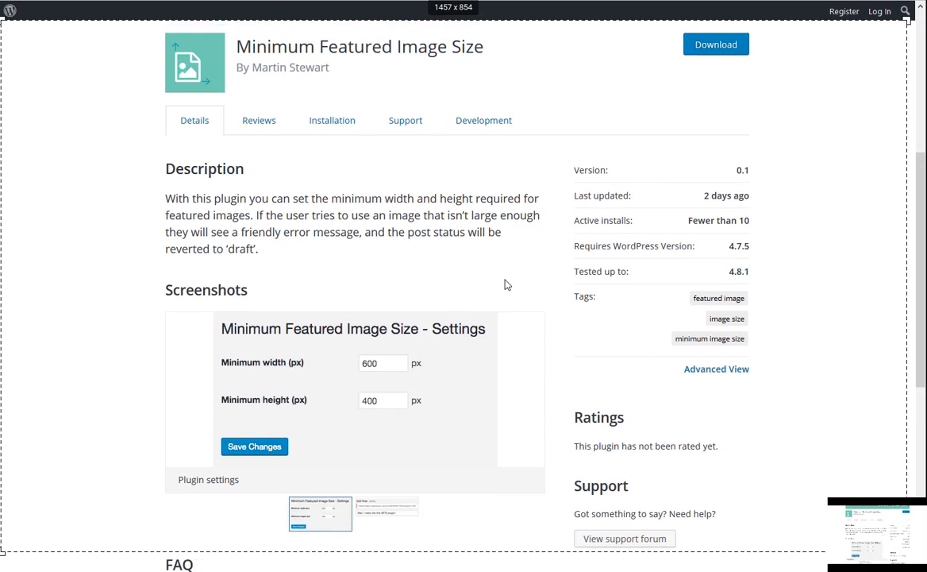
scroll(down, 3)
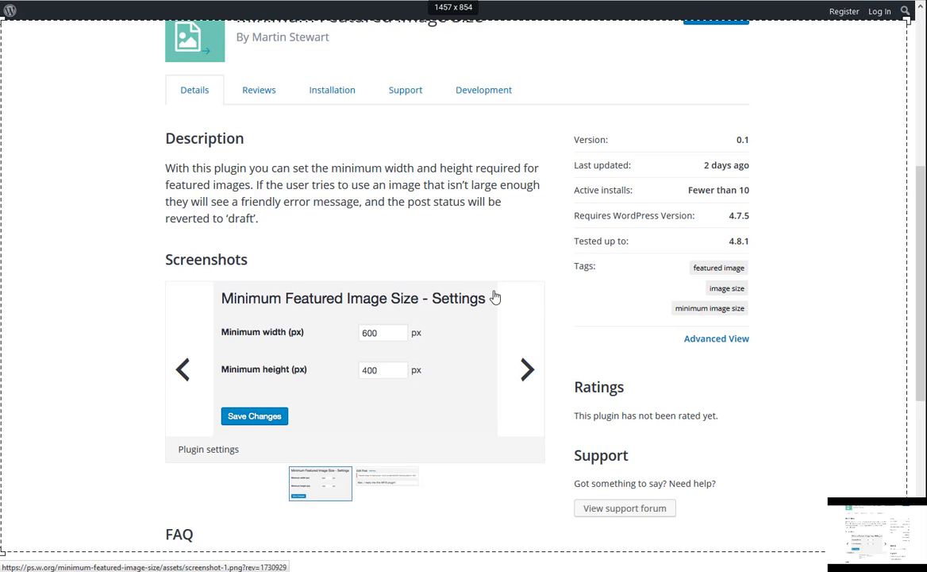
mouse_move(538, 295)
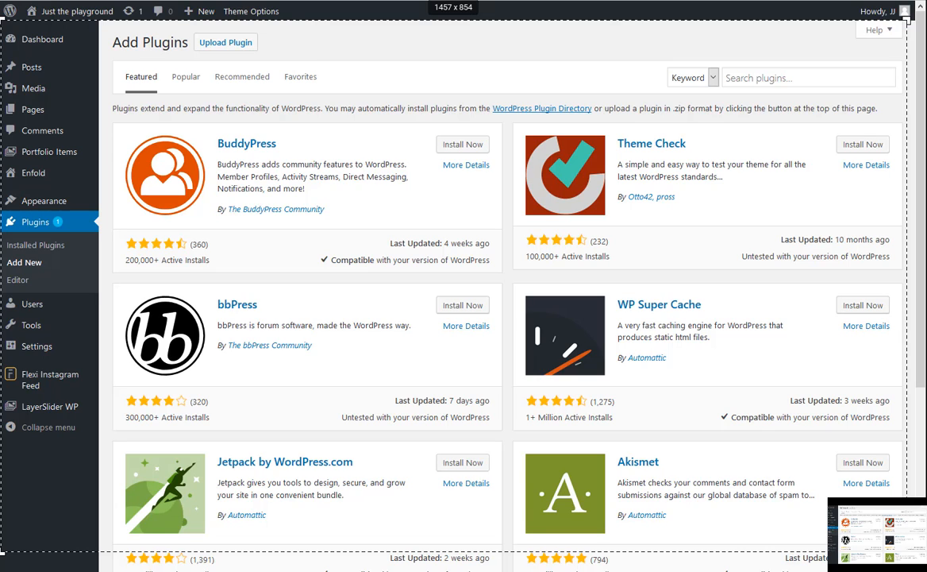
mouse_move(670, 84)
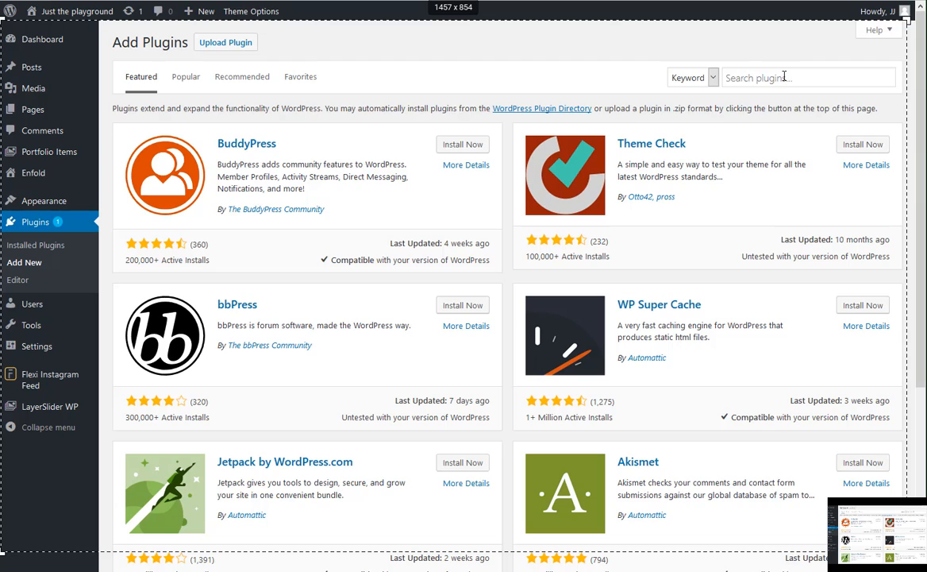
Search plugins for 'Floating Video Plugin' and install it from its card
click(807, 77)
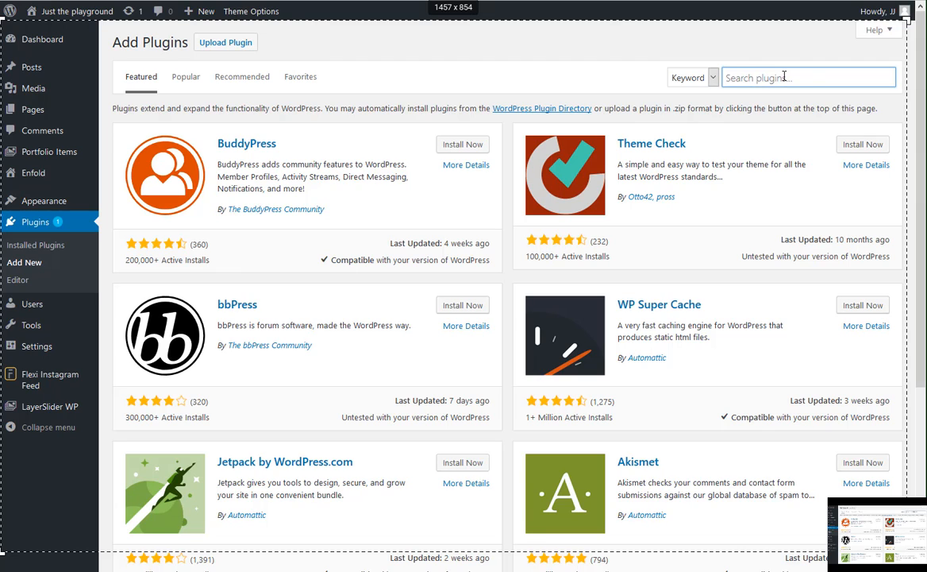
text(Floating Video Plugin)
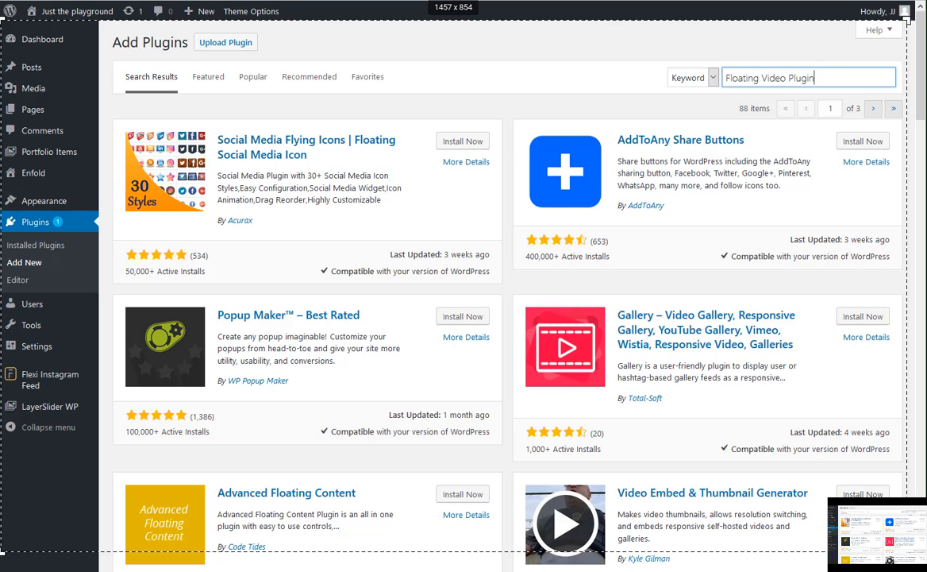
mouse_move(404, 203)
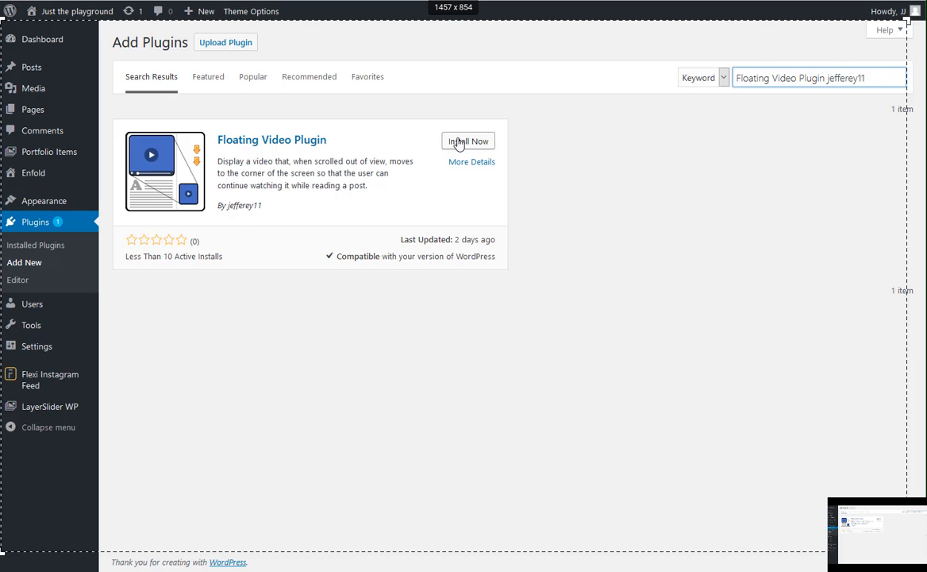
click(468, 140)
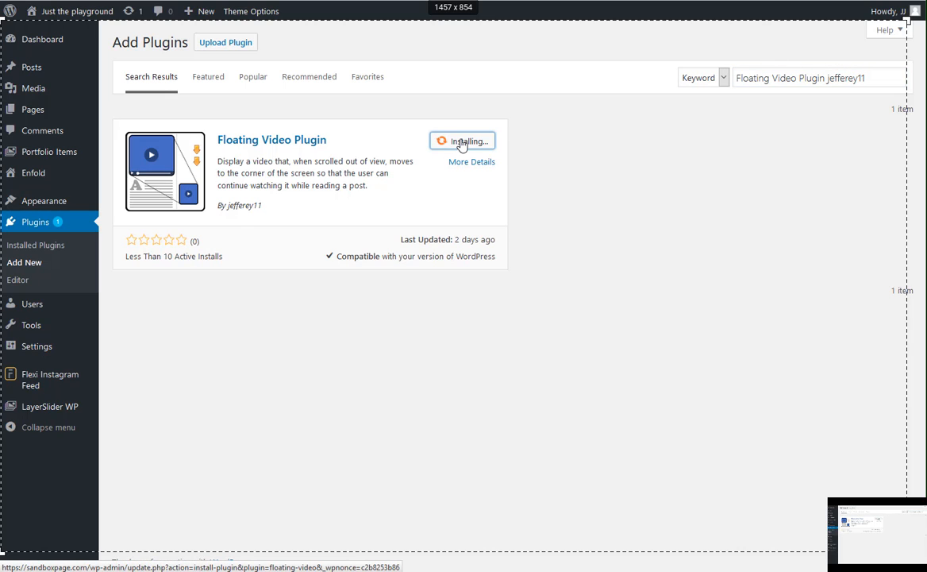
mouse_move(278, 374)
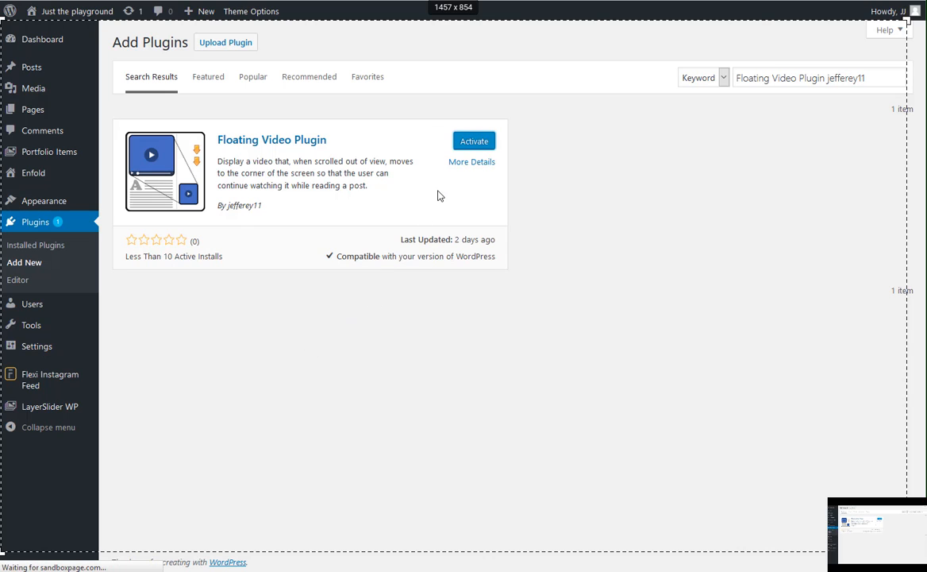
mouse_move(434, 190)
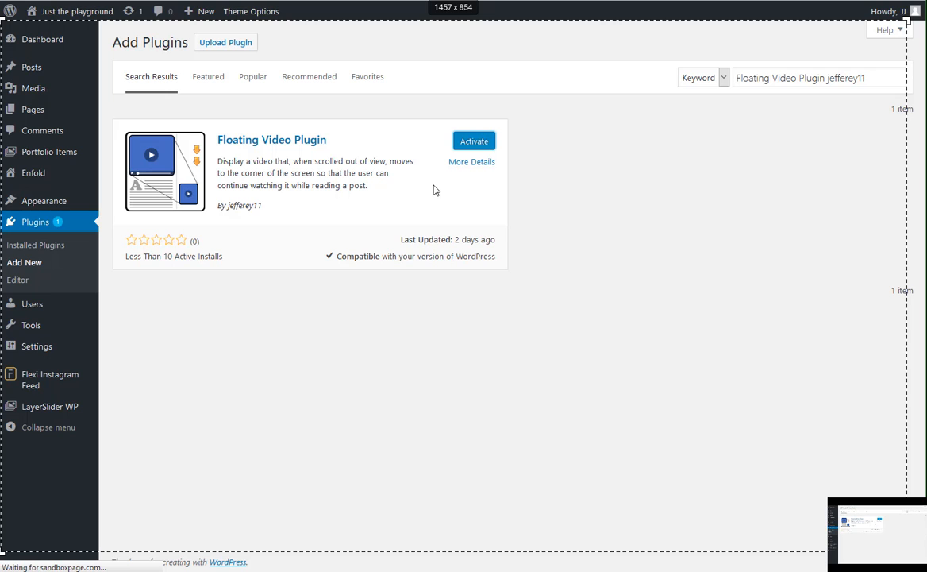
mouse_move(389, 178)
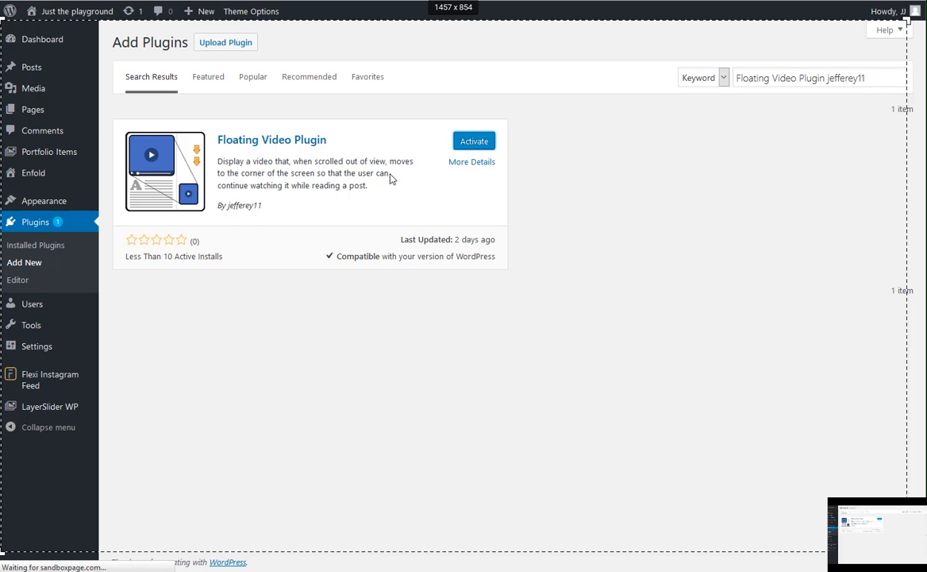
Activate the Floating Video Plugin and start a new blank post
click(474, 140)
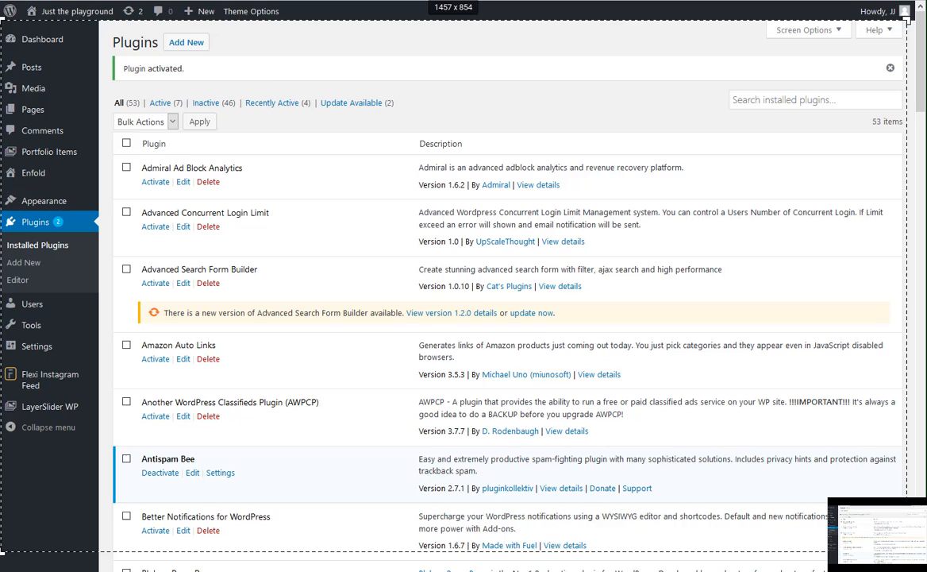
mouse_move(82, 200)
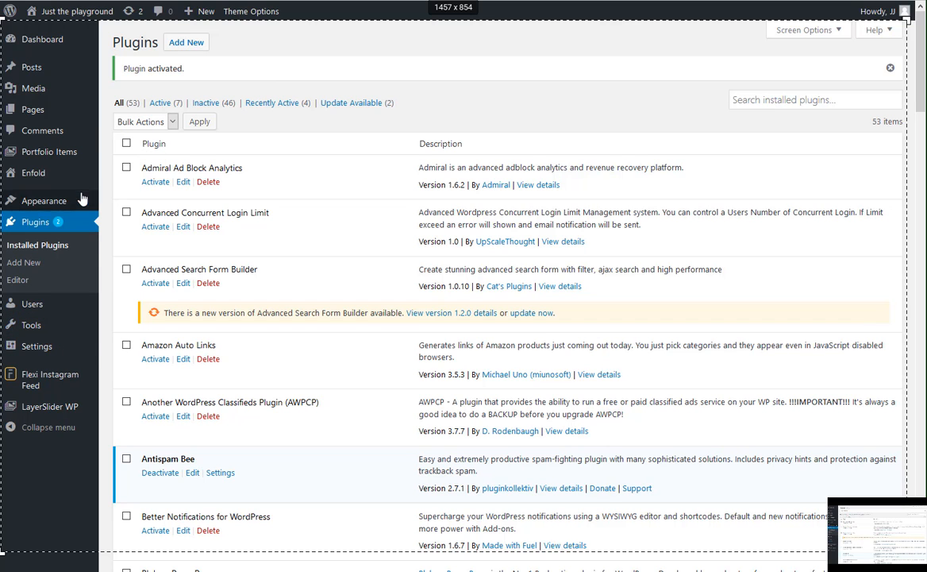
mouse_move(153, 292)
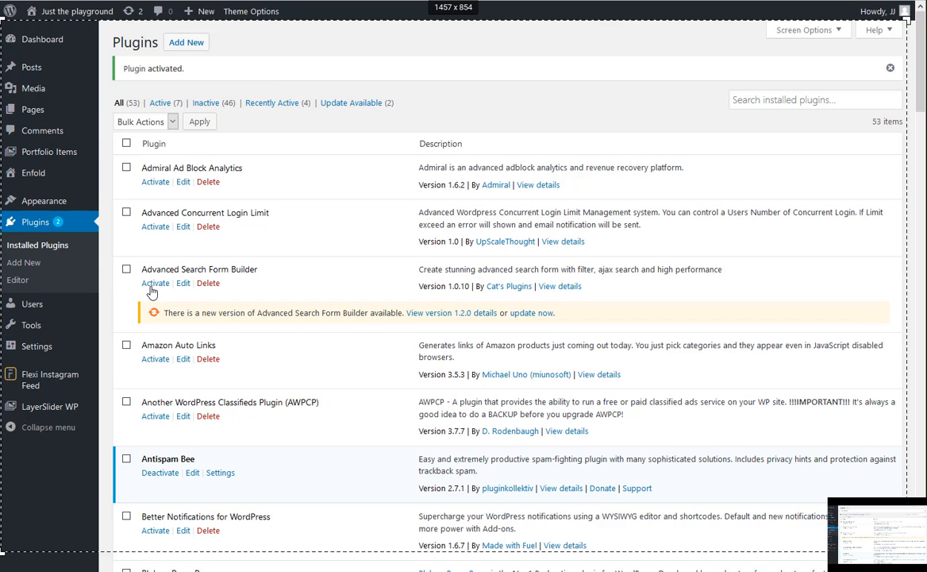
scroll(down, 3)
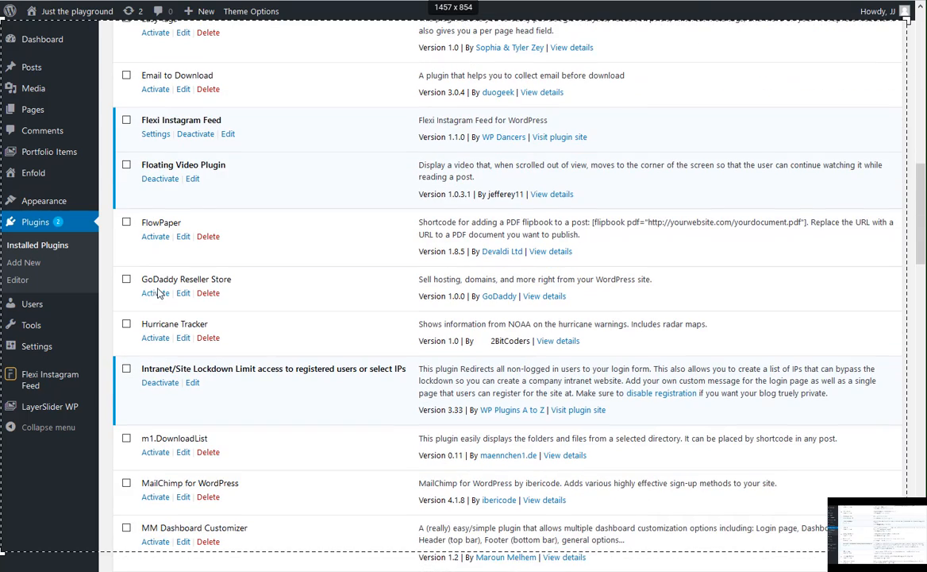
mouse_move(124, 206)
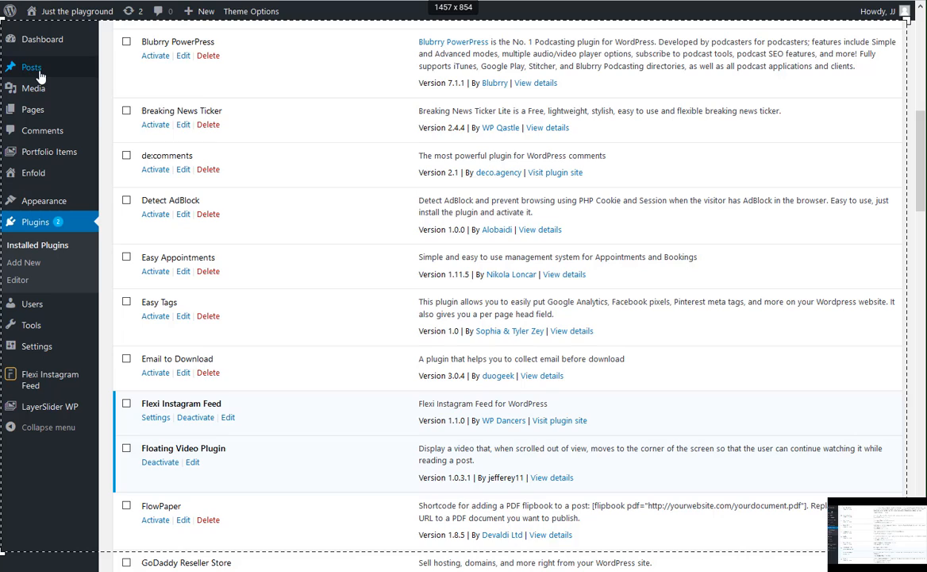
mouse_move(31, 67)
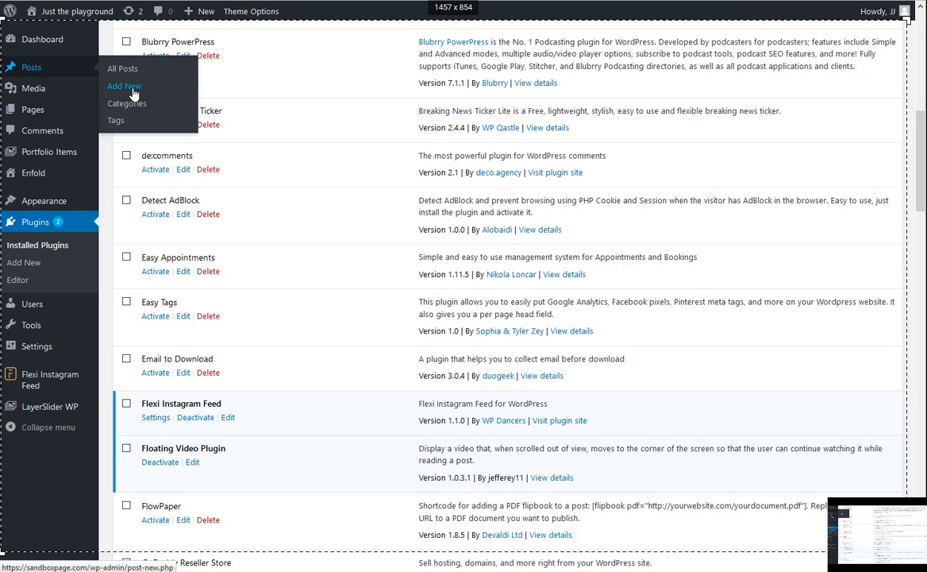
click(124, 85)
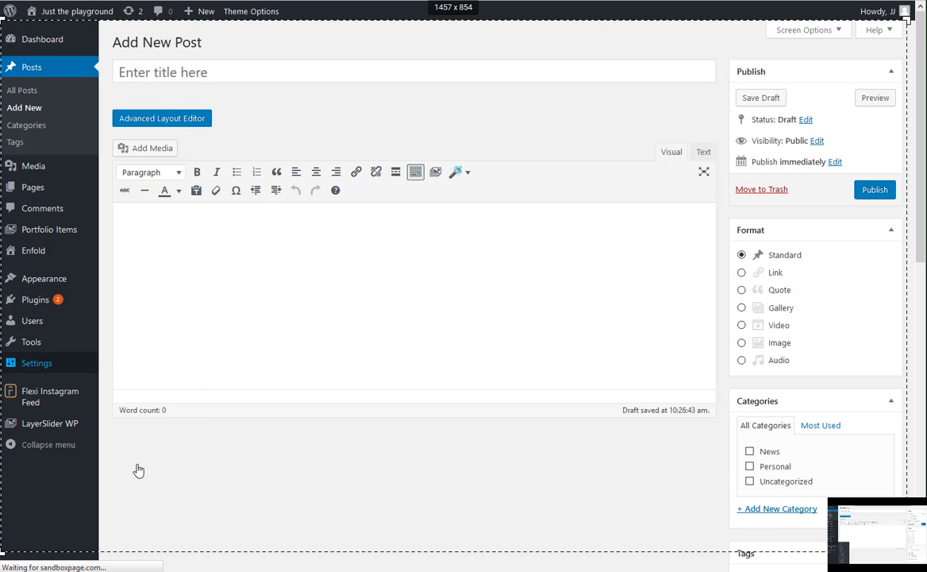
Set Floating Video distance from edge to 33% at Bottom Right and save
click(33, 416)
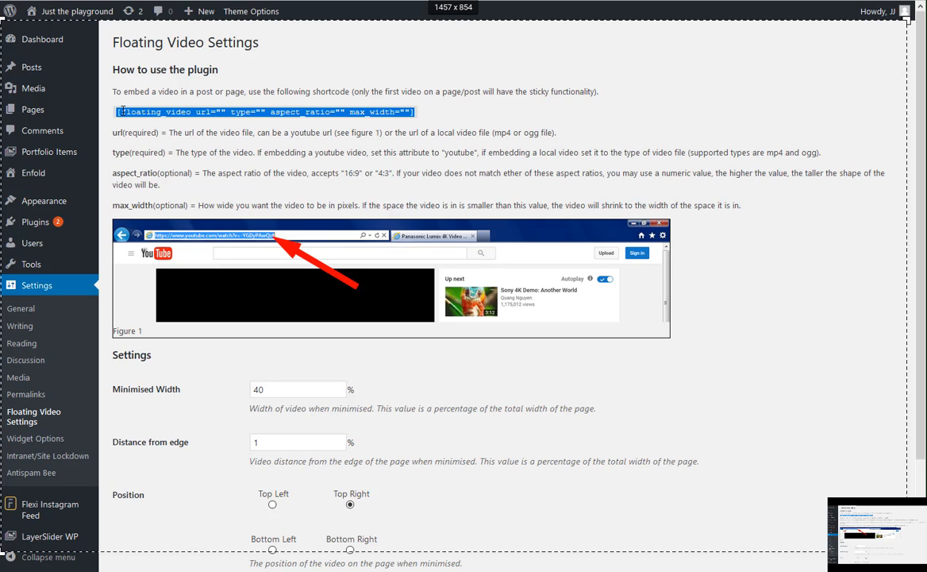
scroll(down, 3)
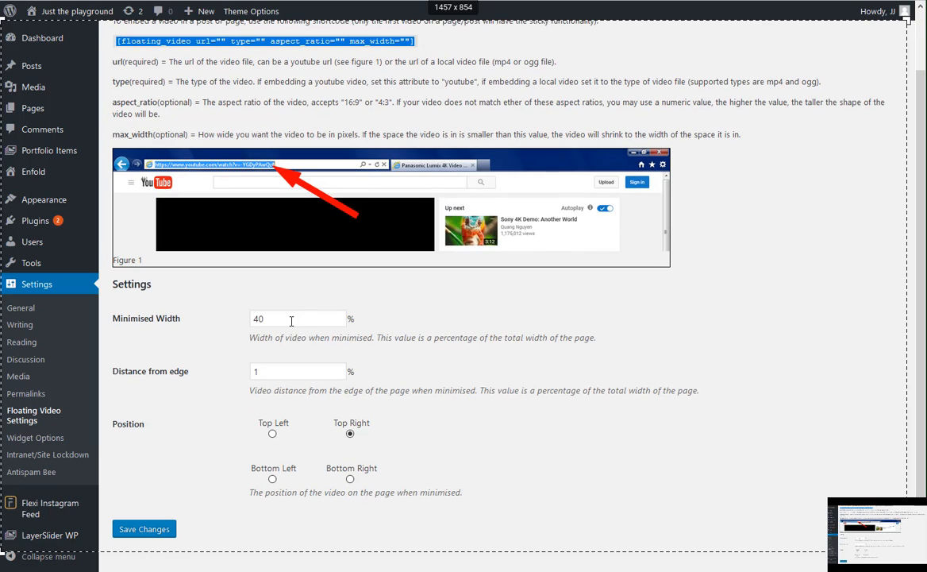
click(298, 371)
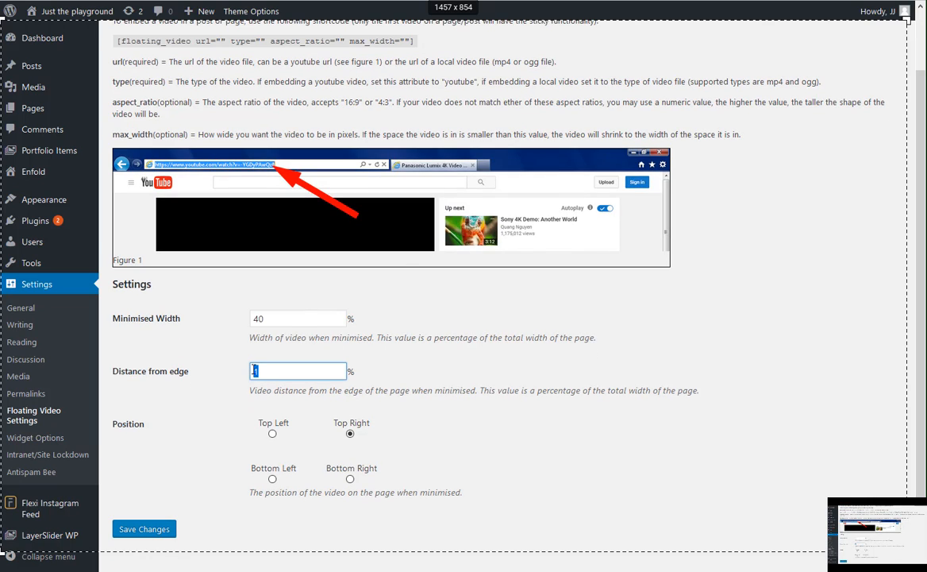
text(33)
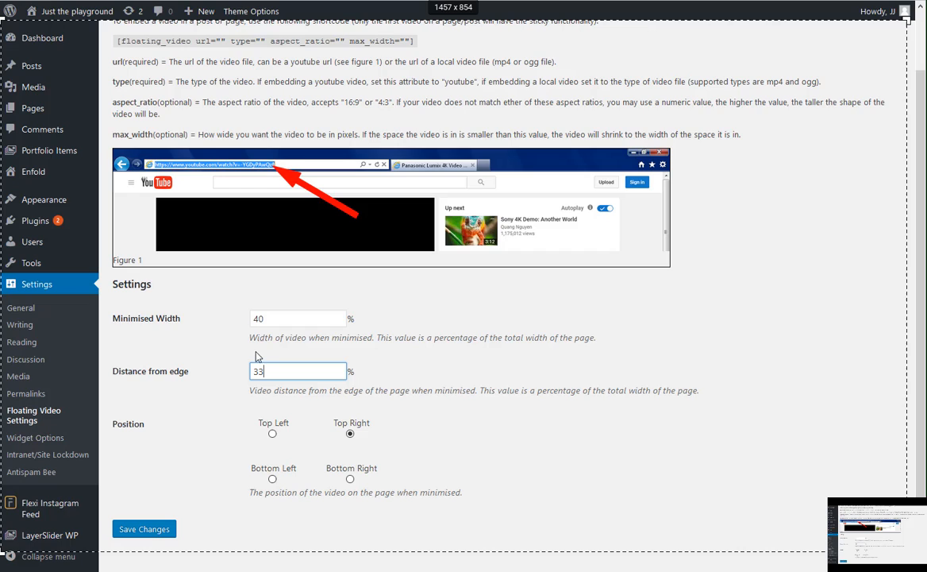
click(351, 434)
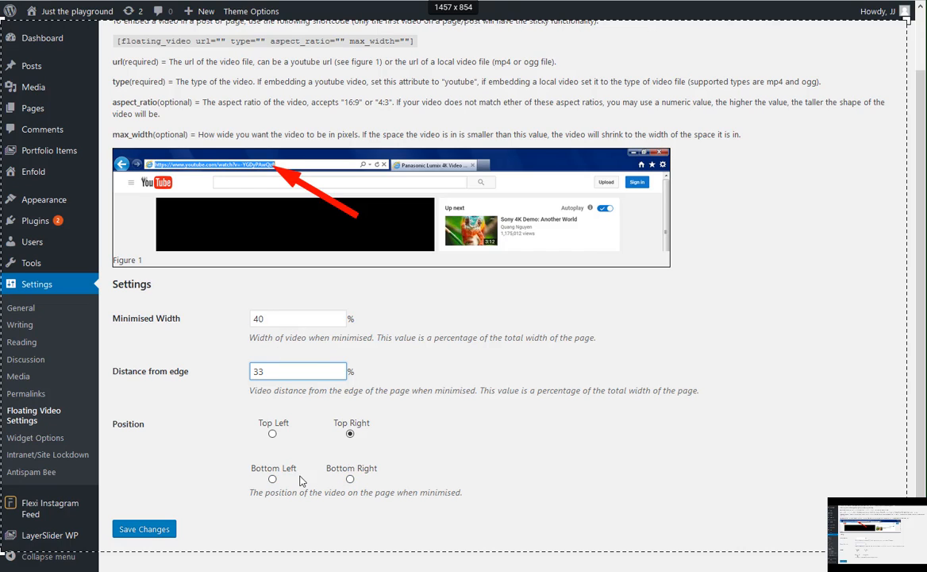
click(350, 478)
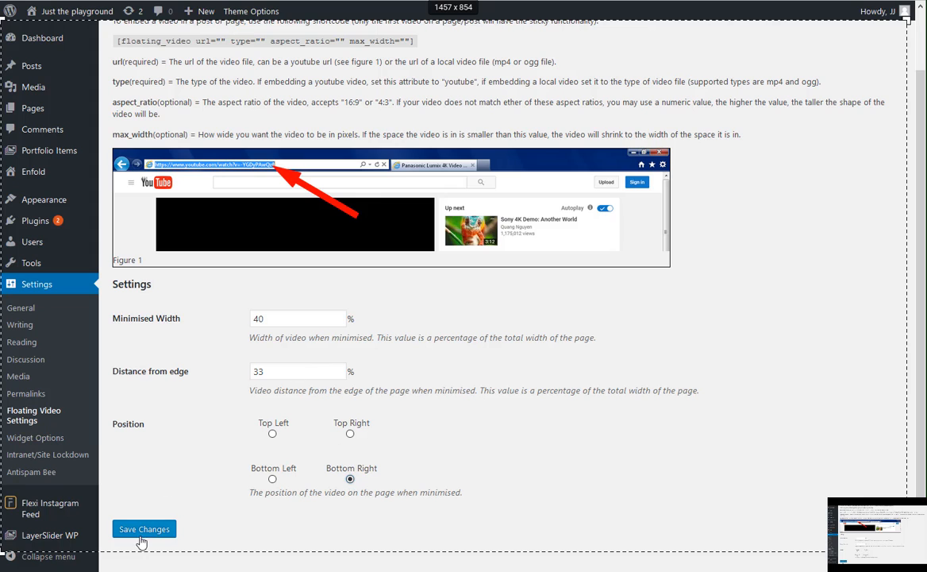
scroll(down, 3)
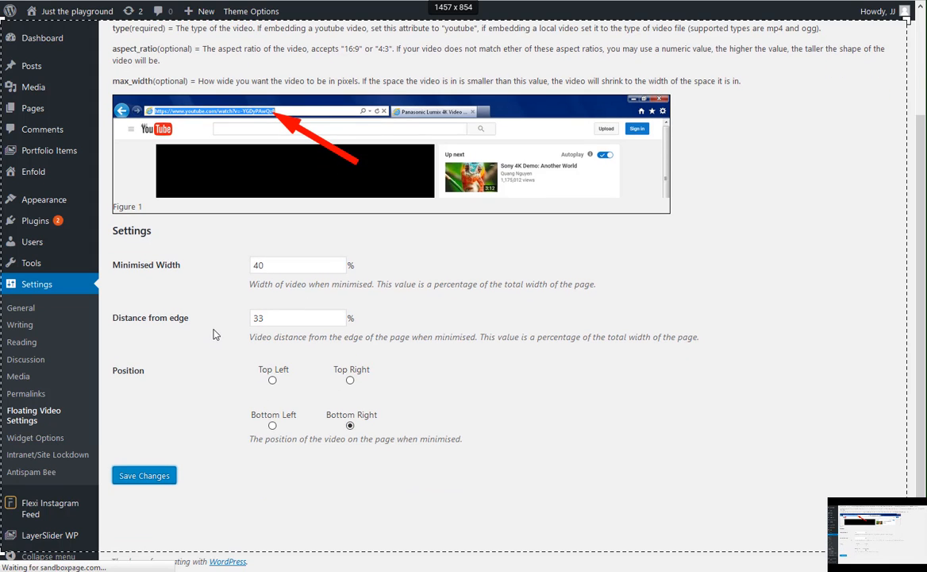
click(143, 475)
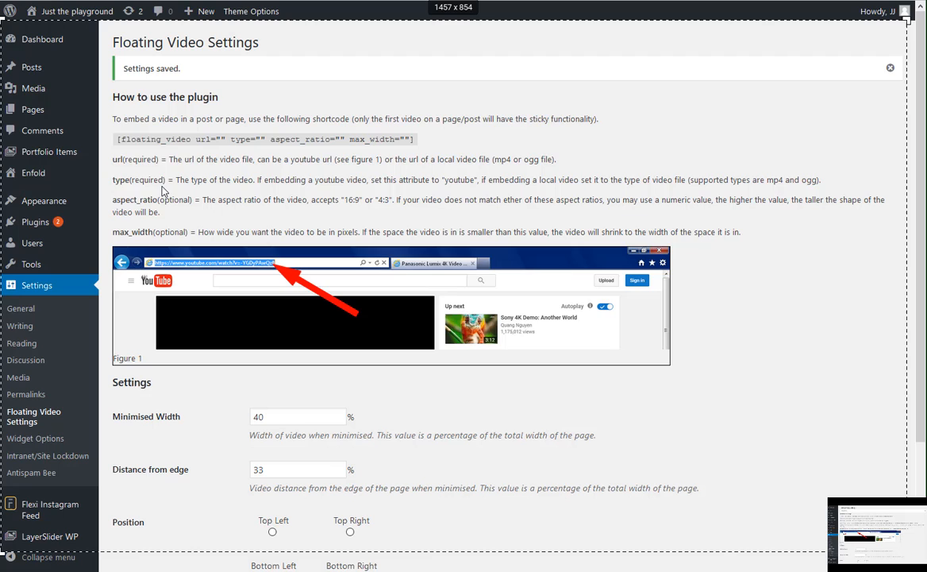
mouse_move(34, 88)
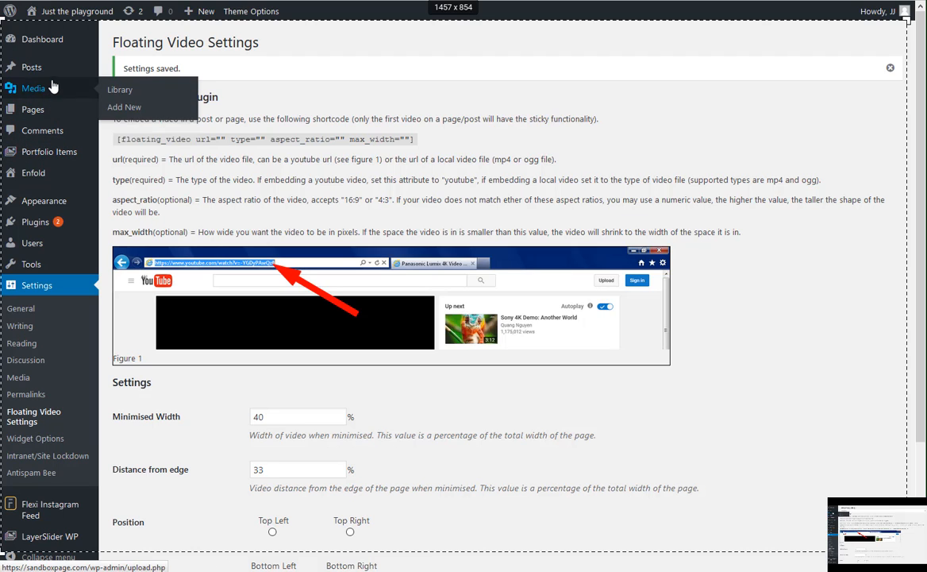
mouse_move(32, 67)
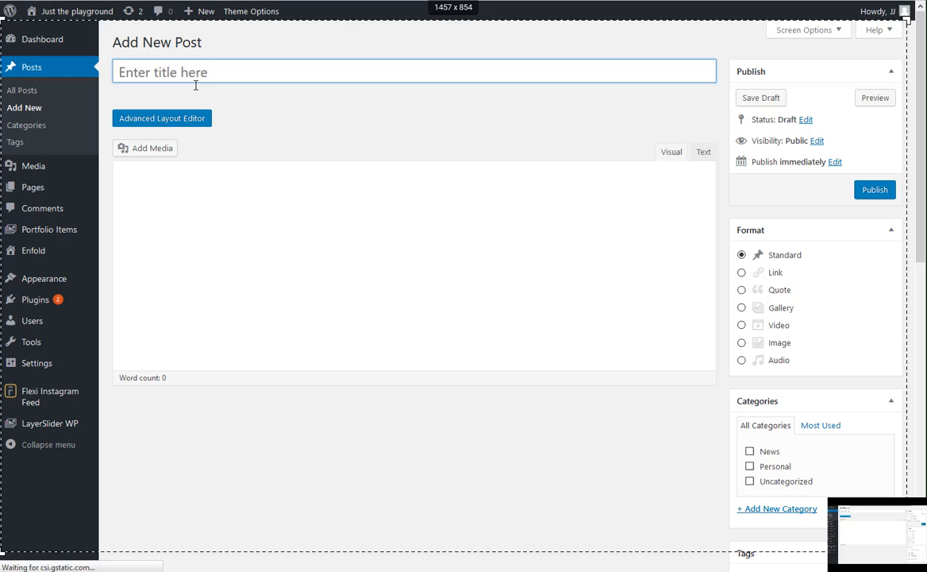
Title the post 'sample floating video' and add a floating_video shortcode with the YouTube URL
text(sampl floating video)
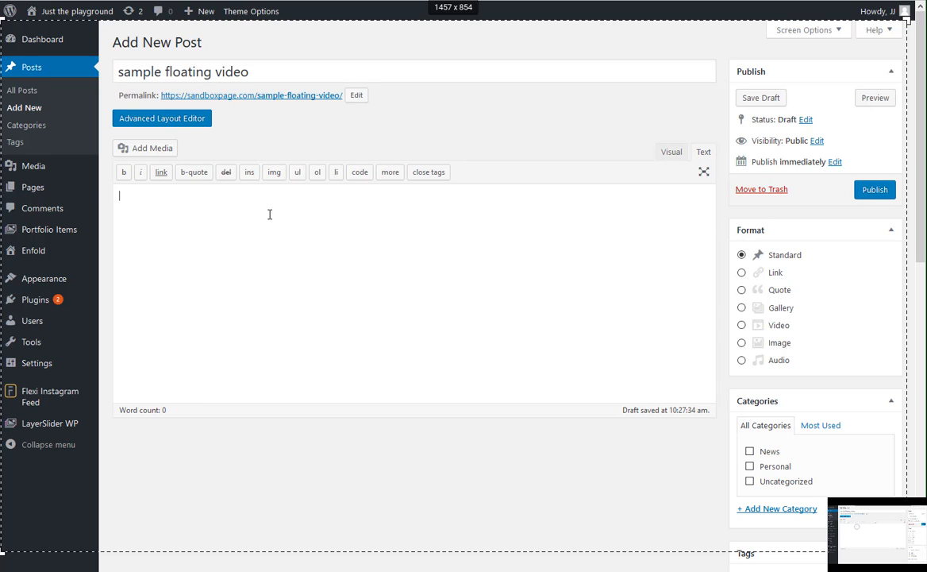
text([floating_video url="" type="" aspect_ratio="" max_width=""])
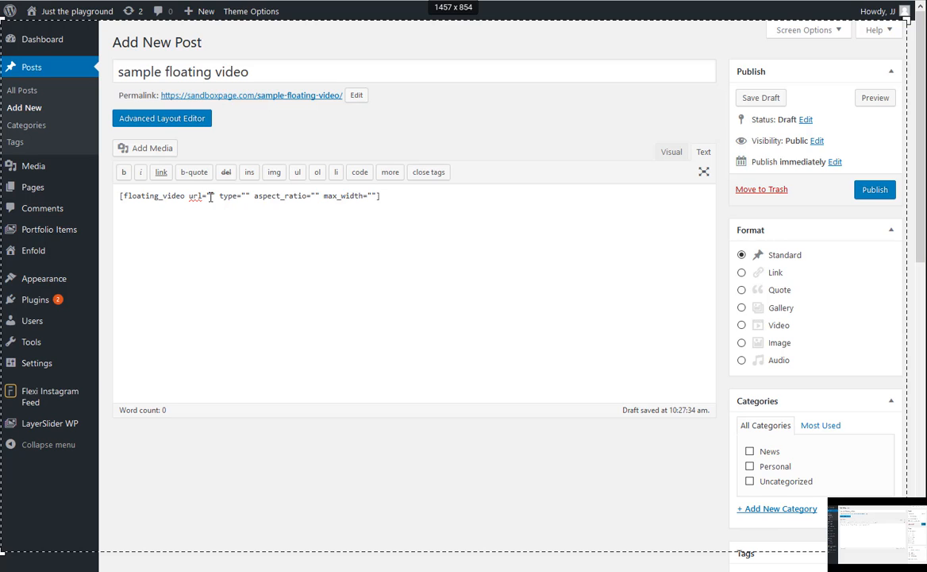
text(https://www.youtube.com/watch?v=xmBe0R01qK8)
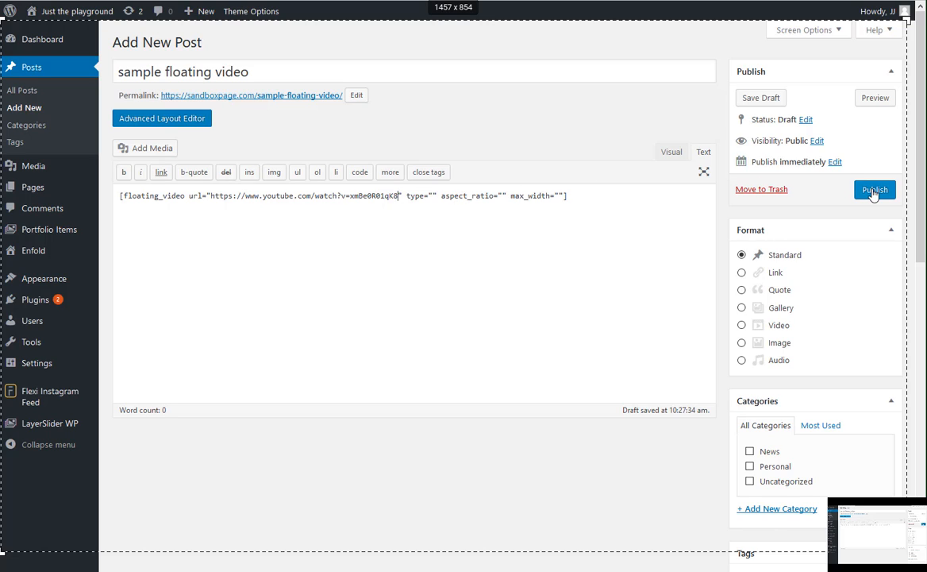
Publish the sample floating video post
click(874, 190)
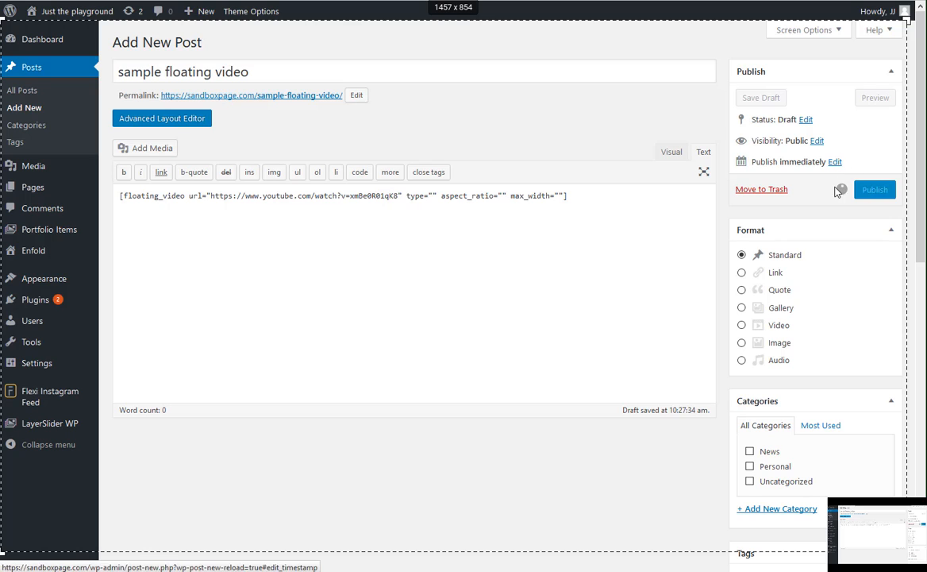
click(874, 189)
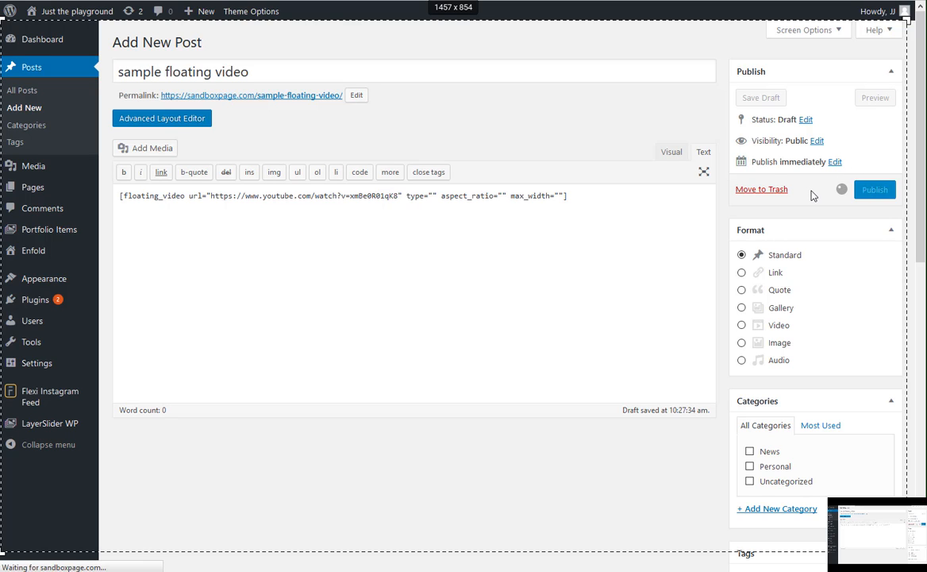
click(874, 189)
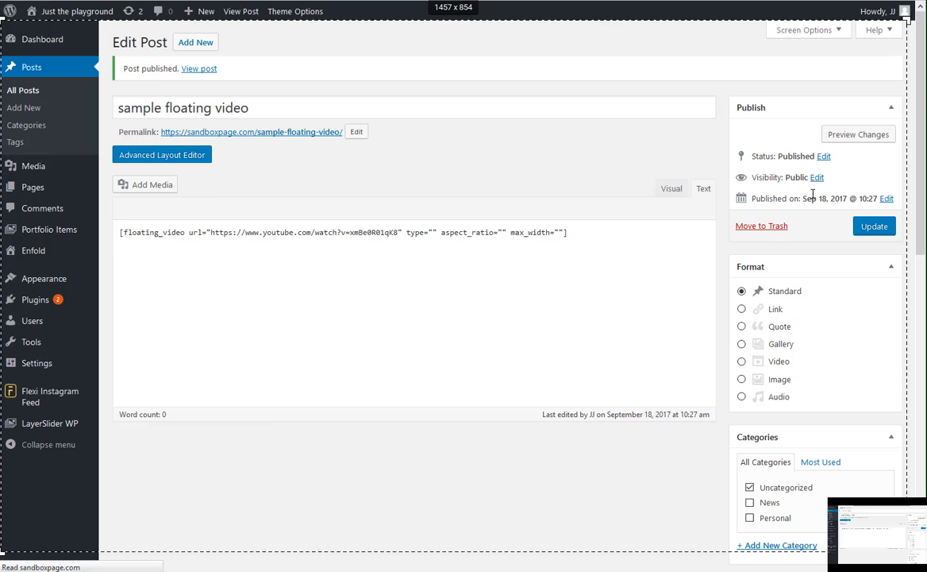
Open the published sample floating video post and scroll down to its video player
click(703, 189)
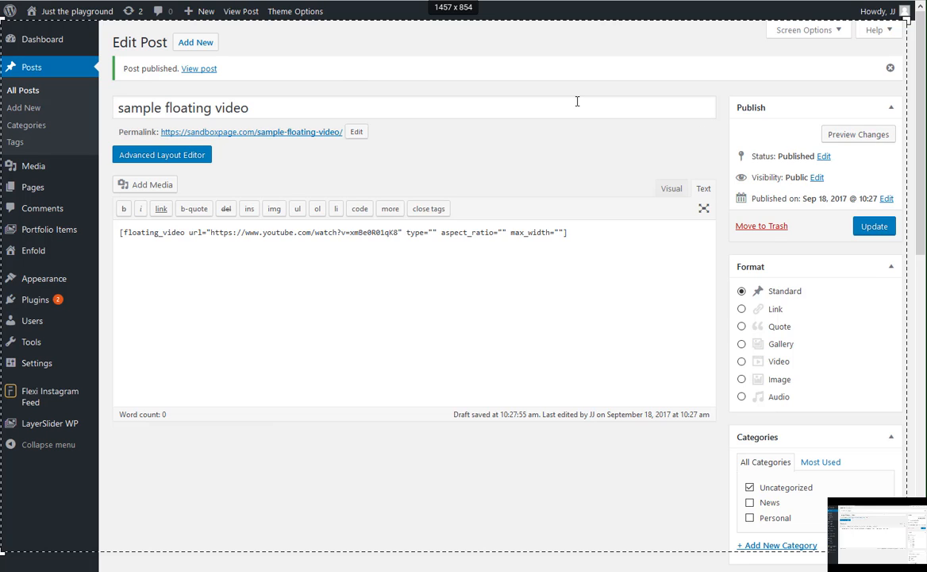
click(199, 68)
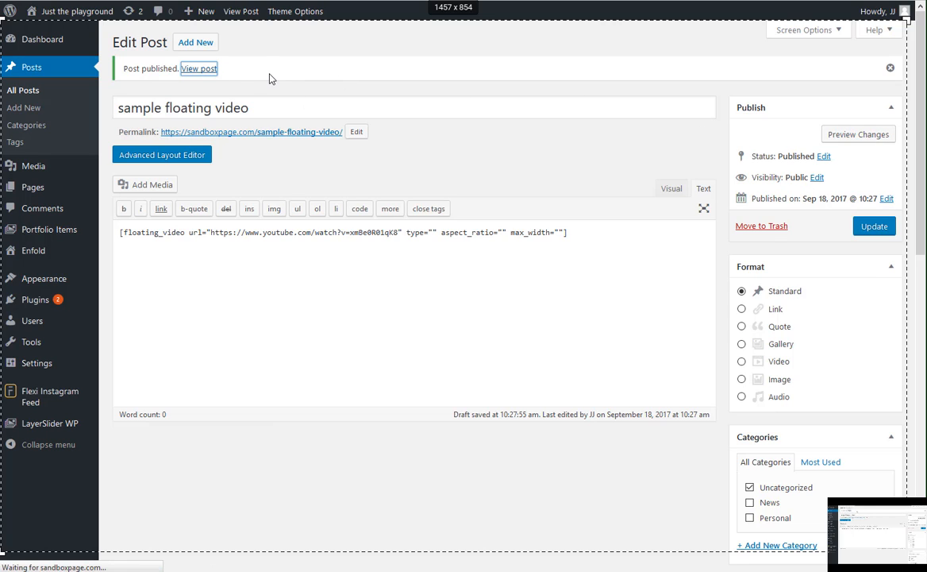
click(199, 68)
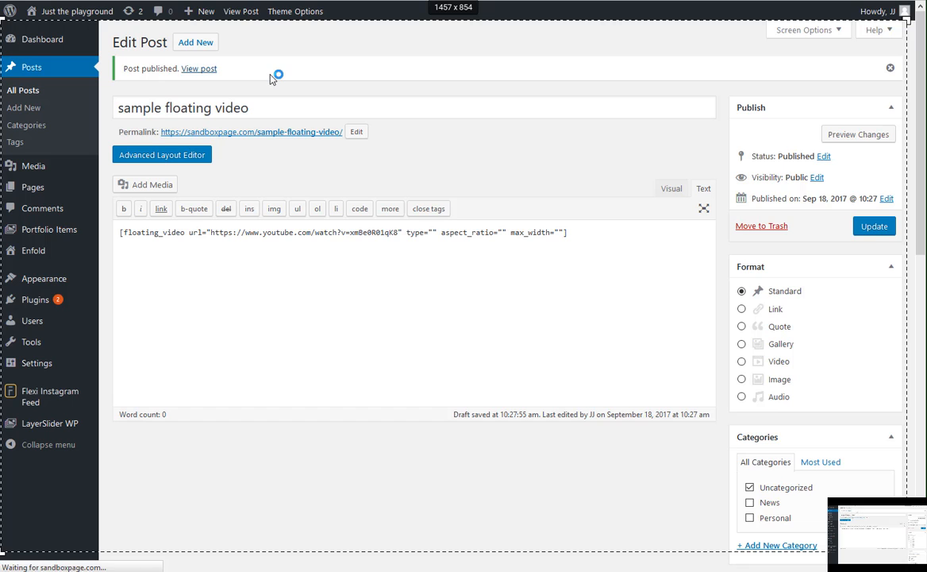
click(199, 69)
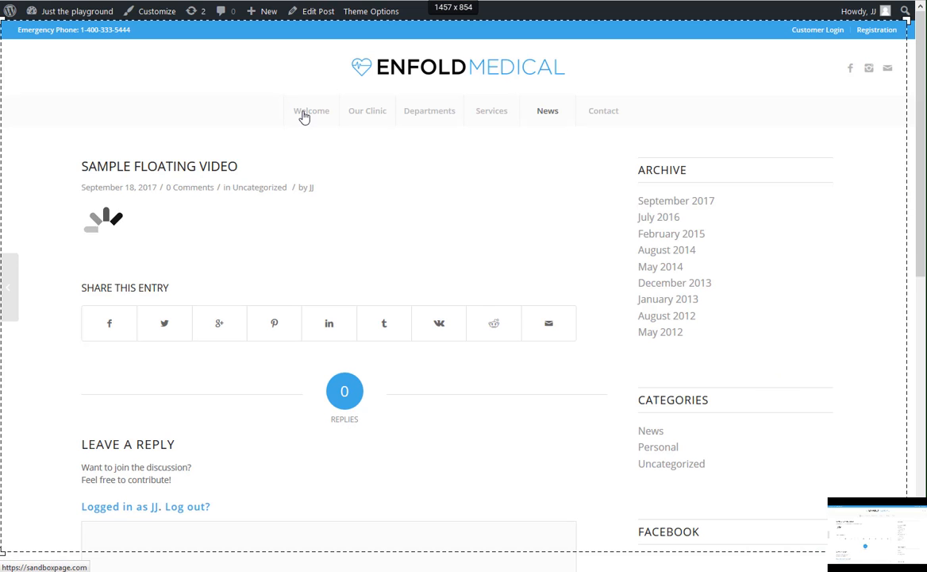
scroll(down, 3)
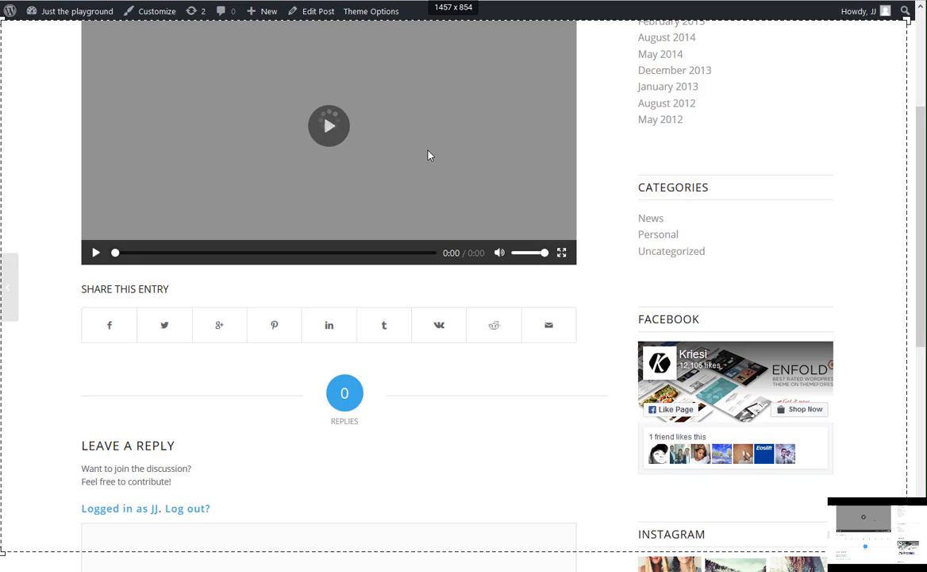
scroll(down, 3)
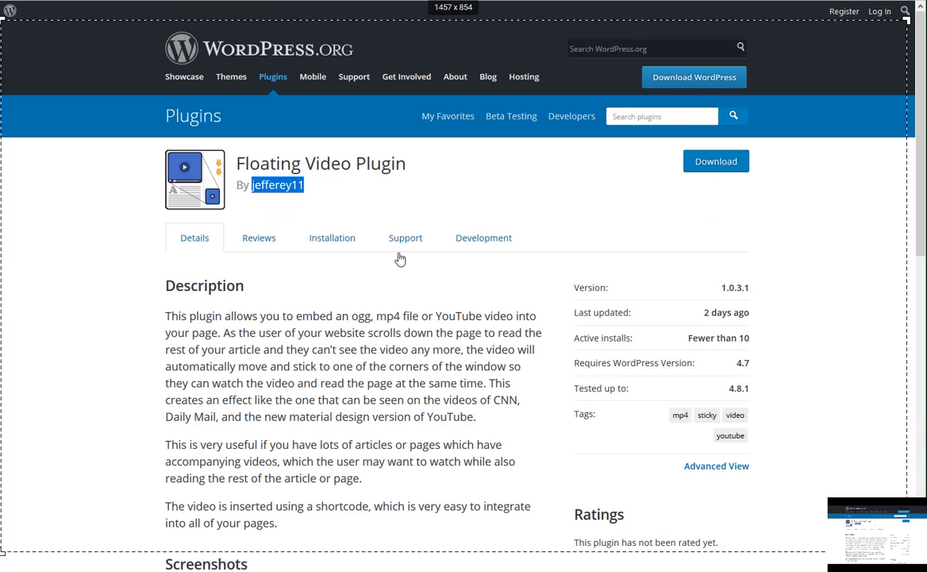
Scroll the Floating Video Plugin page, then view its Installation section
scroll(down, 3)
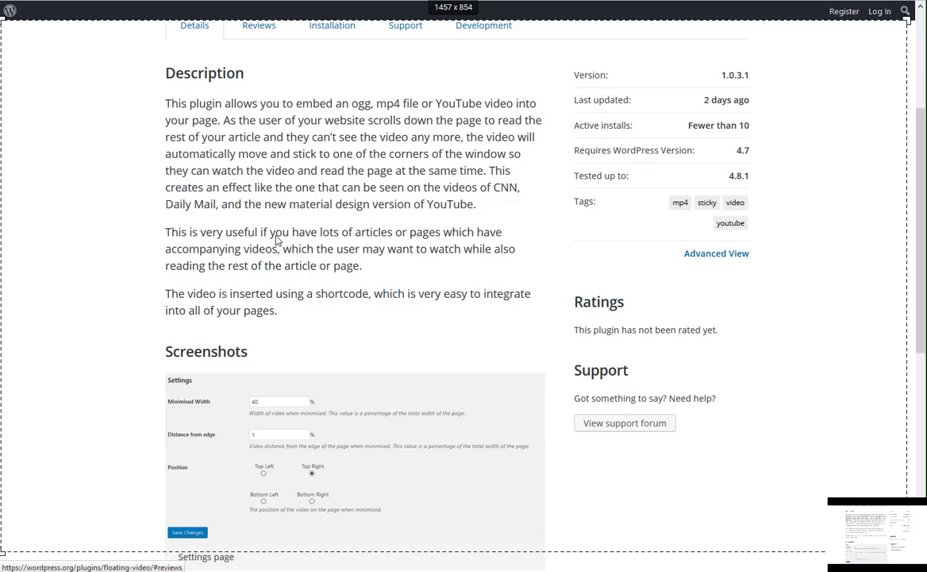
scroll(down, 3)
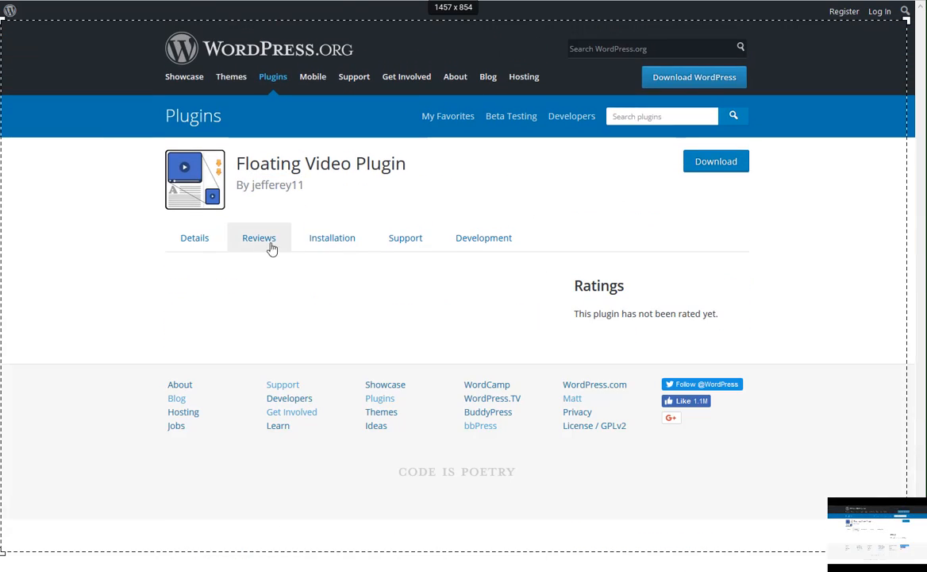
click(331, 237)
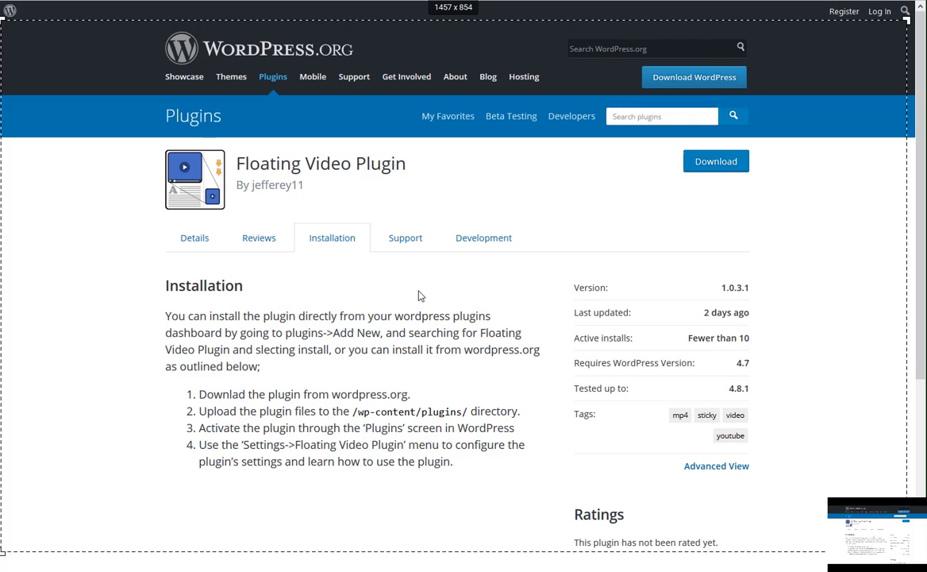
mouse_move(694, 76)
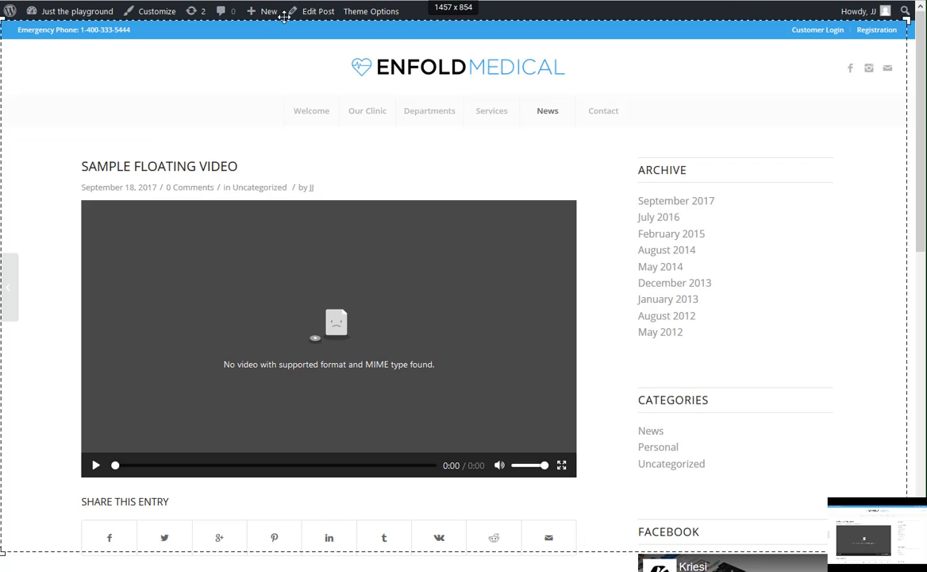
mouse_move(317, 11)
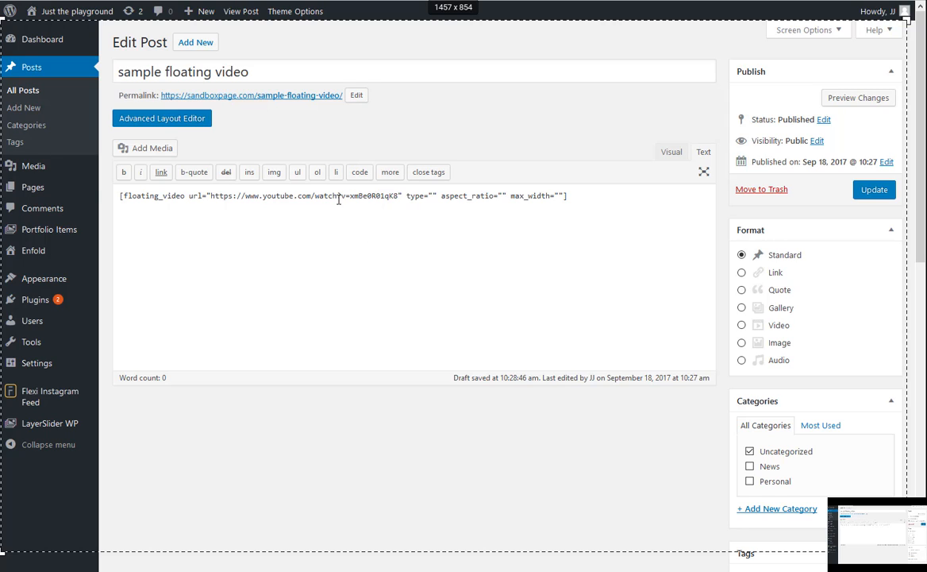
mouse_move(399, 197)
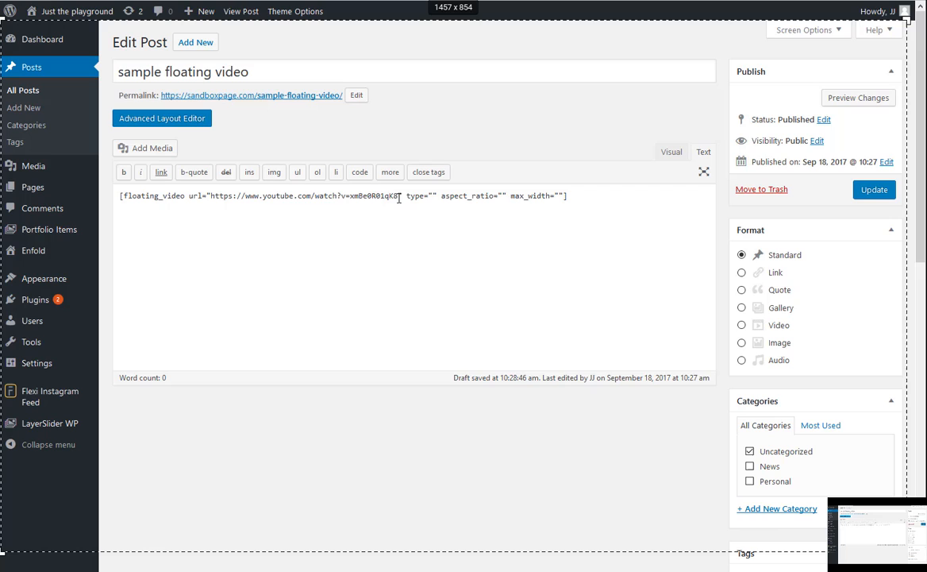
drag(211, 195, 401, 195)
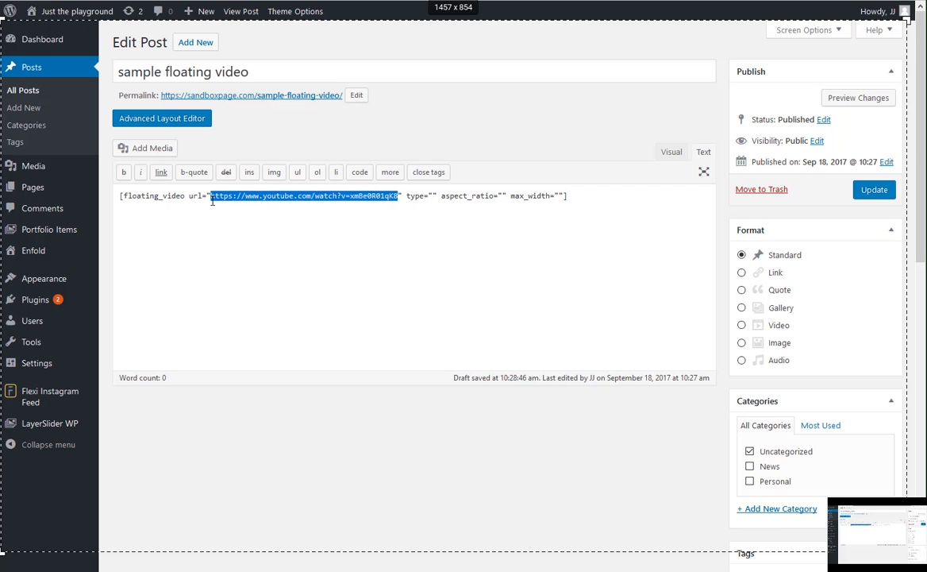
text(https://www.youtube.com/watch?v=wHzOkFuG32k)
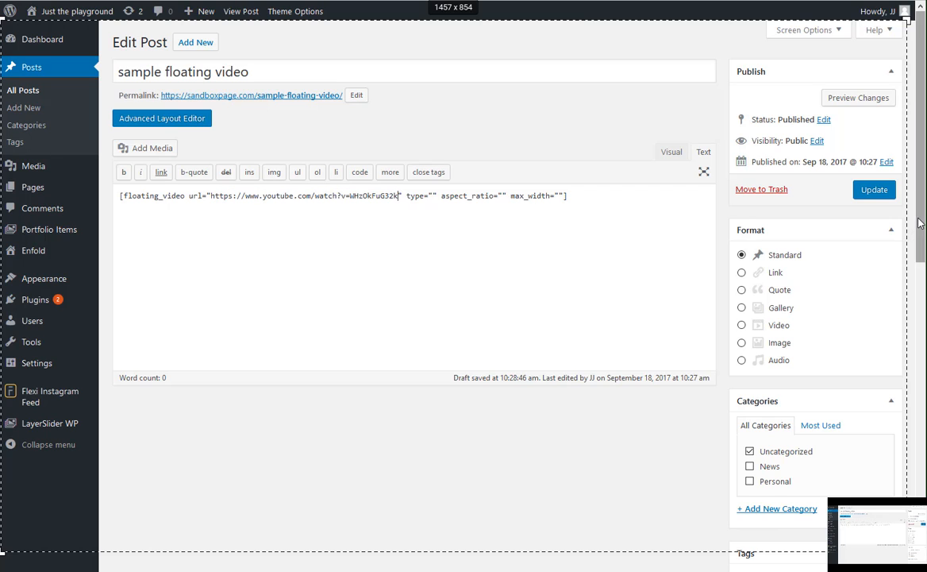
click(873, 190)
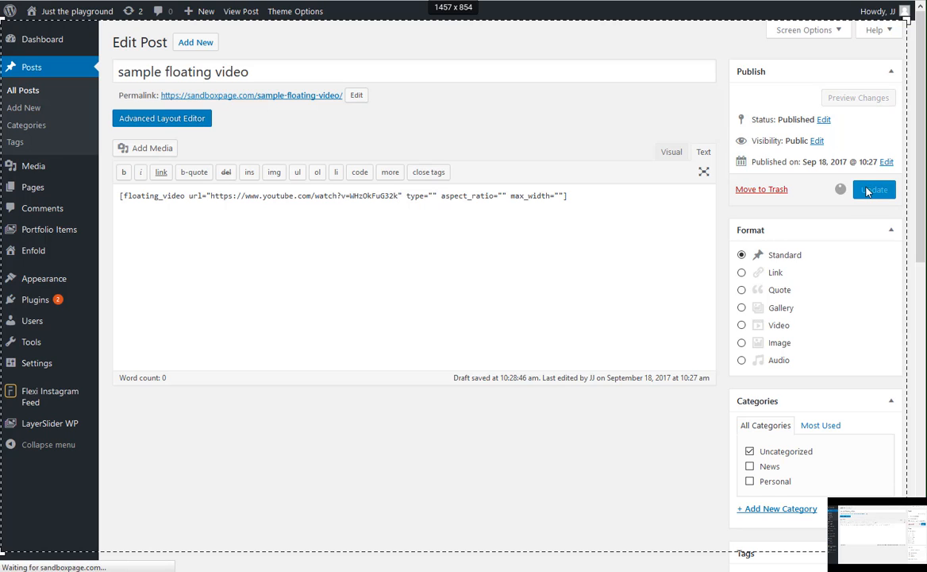
click(874, 190)
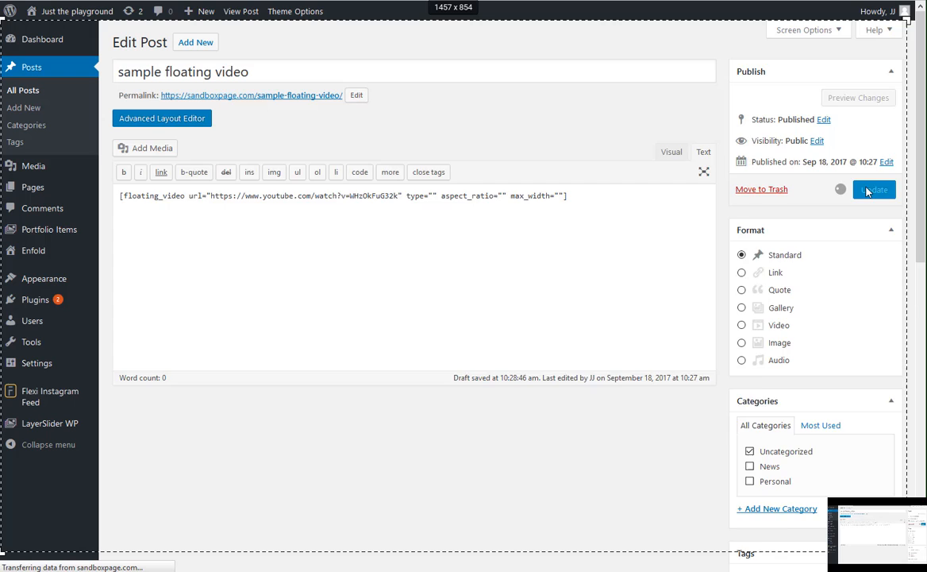
click(874, 190)
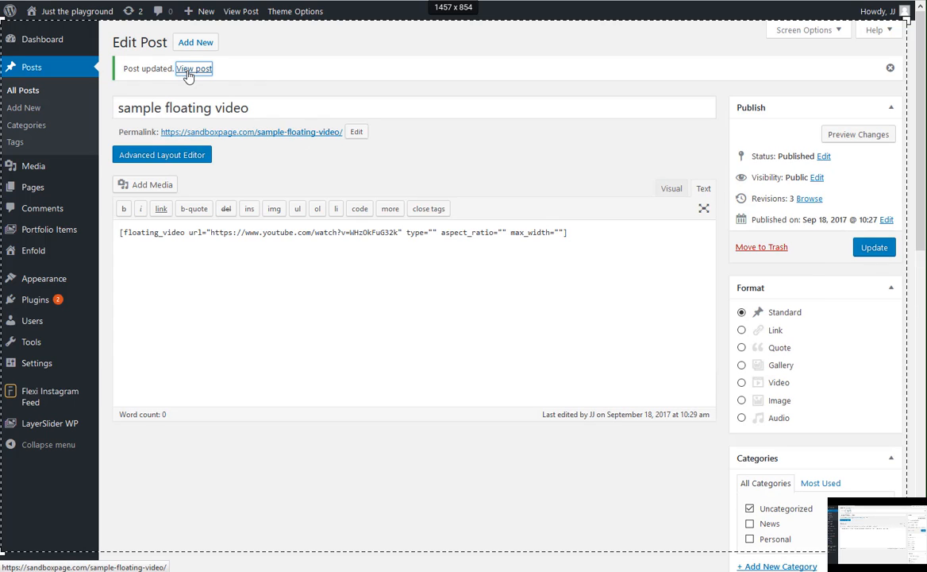
click(195, 68)
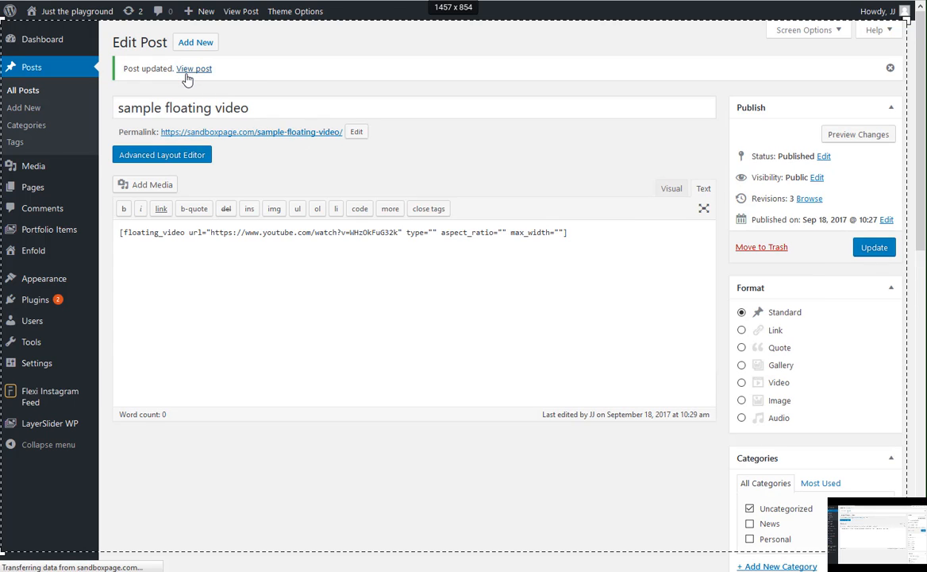
Scroll to the floating player's unsupported-format error, then return to Edit Post
click(195, 69)
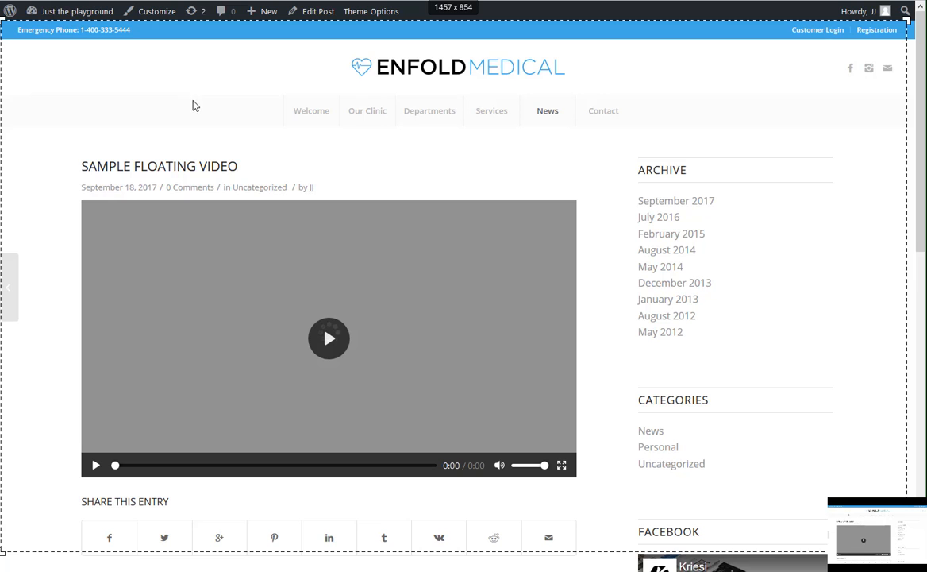
scroll(down, 3)
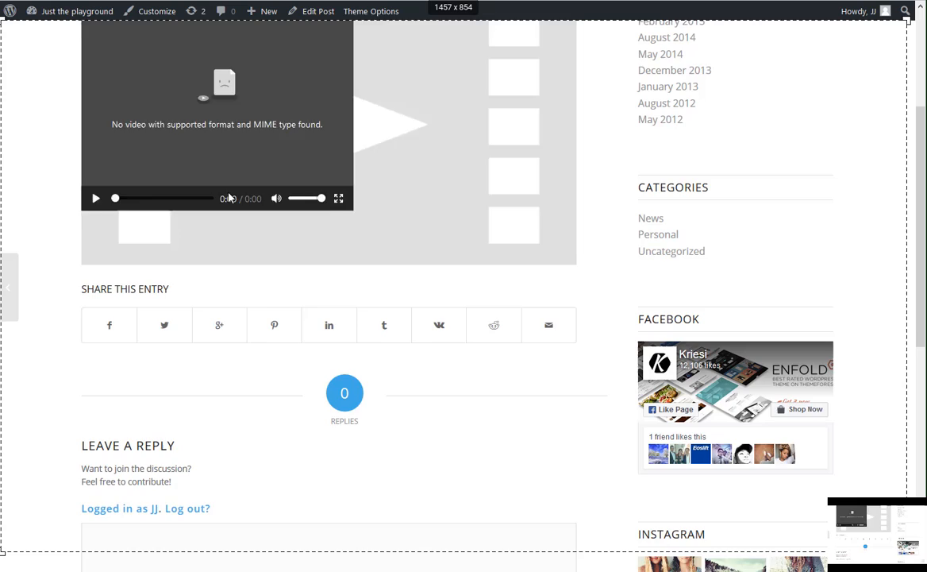
scroll(up, 3)
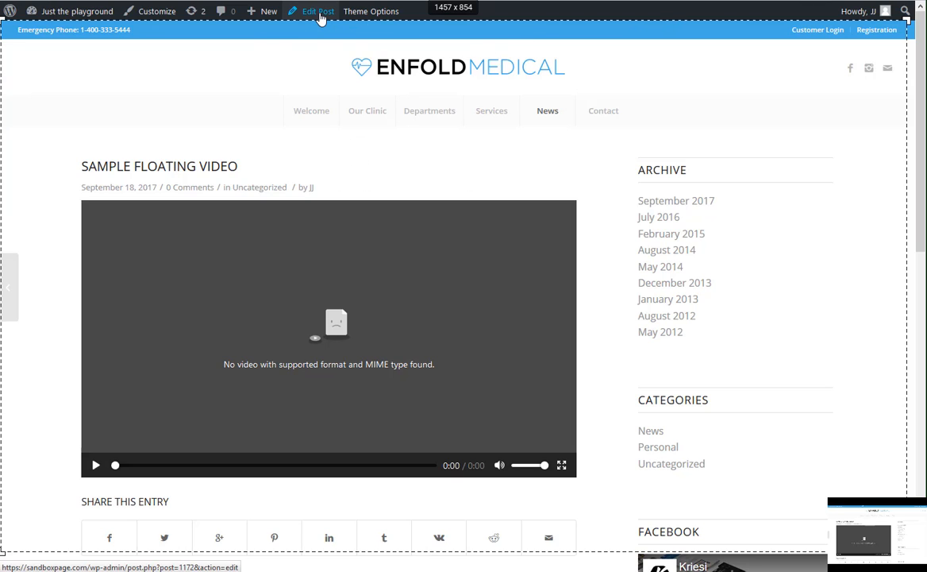
mouse_move(311, 111)
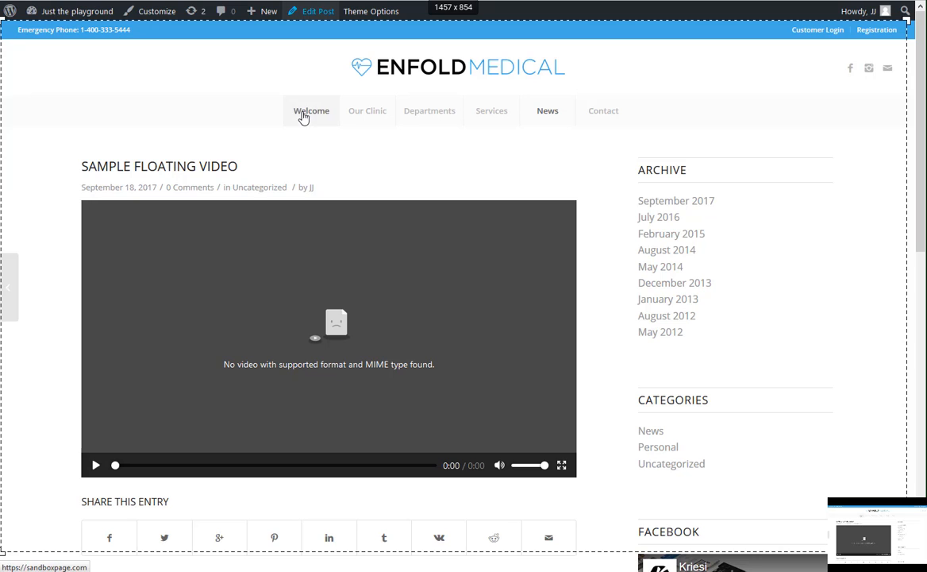
click(317, 10)
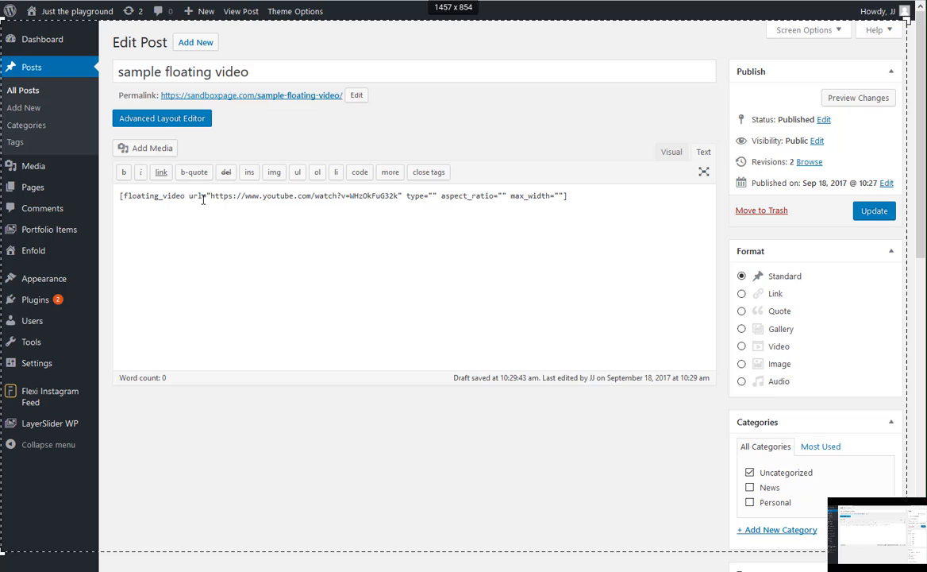
mouse_move(403, 195)
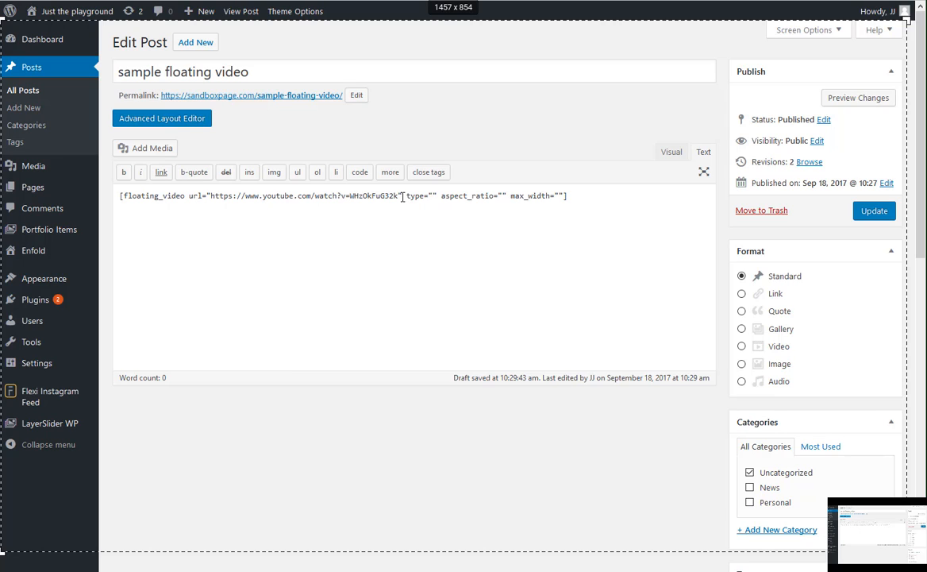
mouse_move(252, 200)
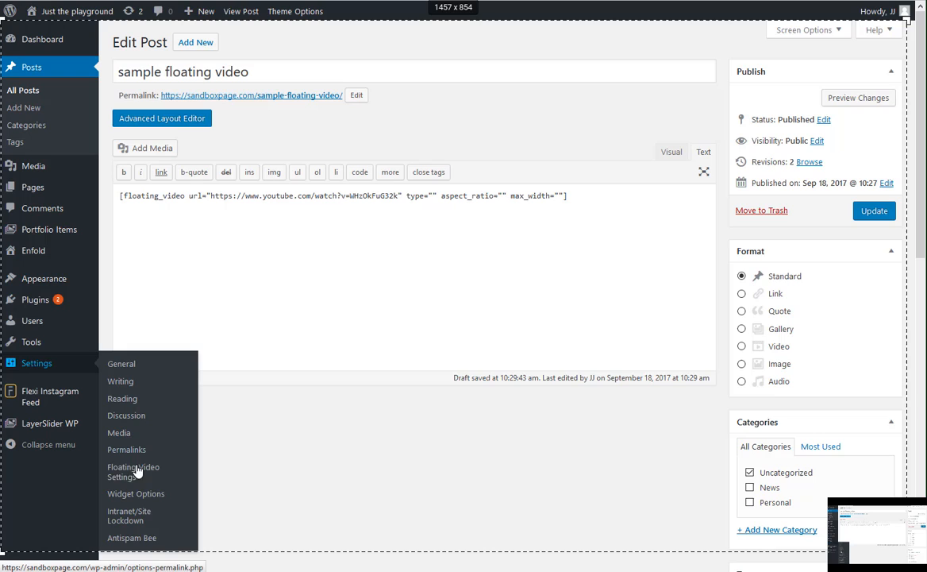
mouse_move(129, 515)
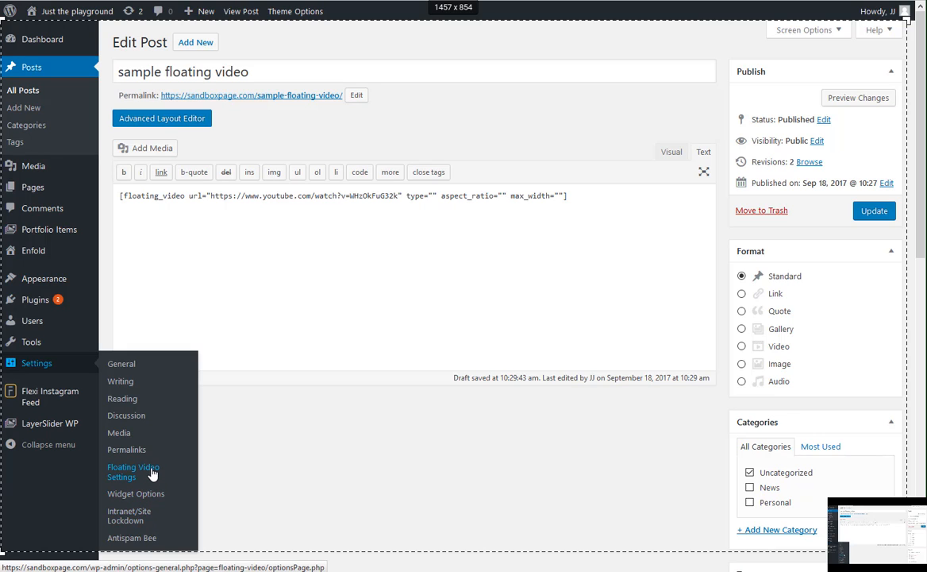
Open Settings > Floating Video Settings in the admin sidebar
click(133, 471)
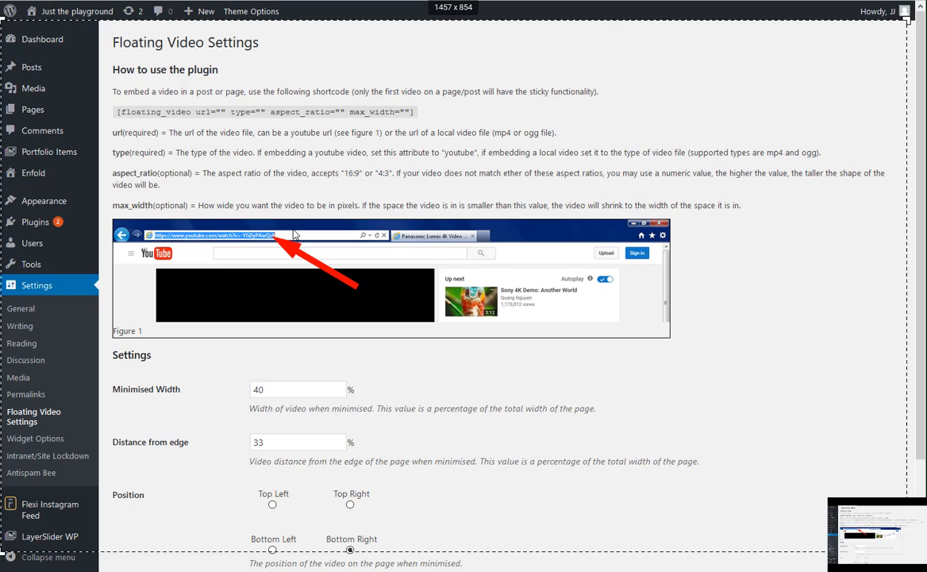
mouse_move(408, 175)
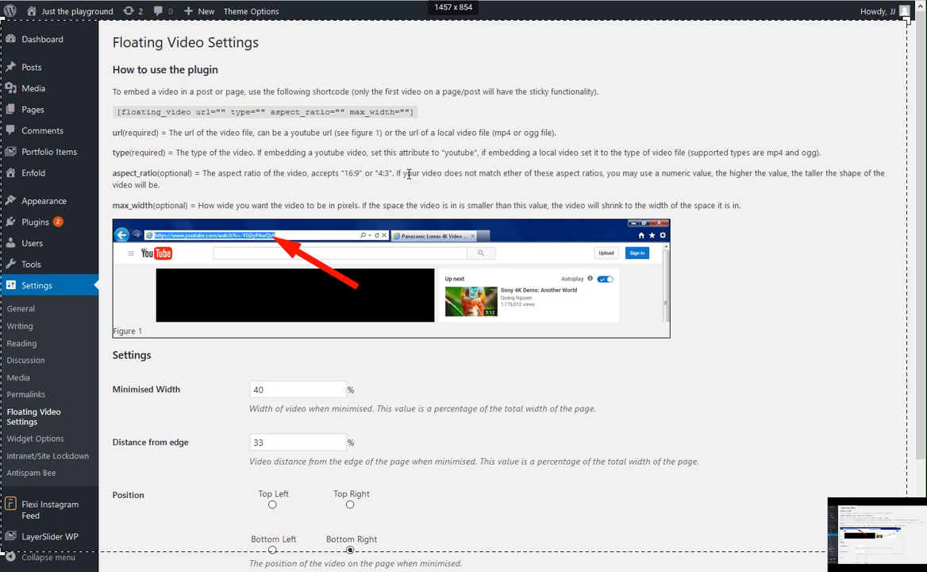
mouse_move(529, 193)
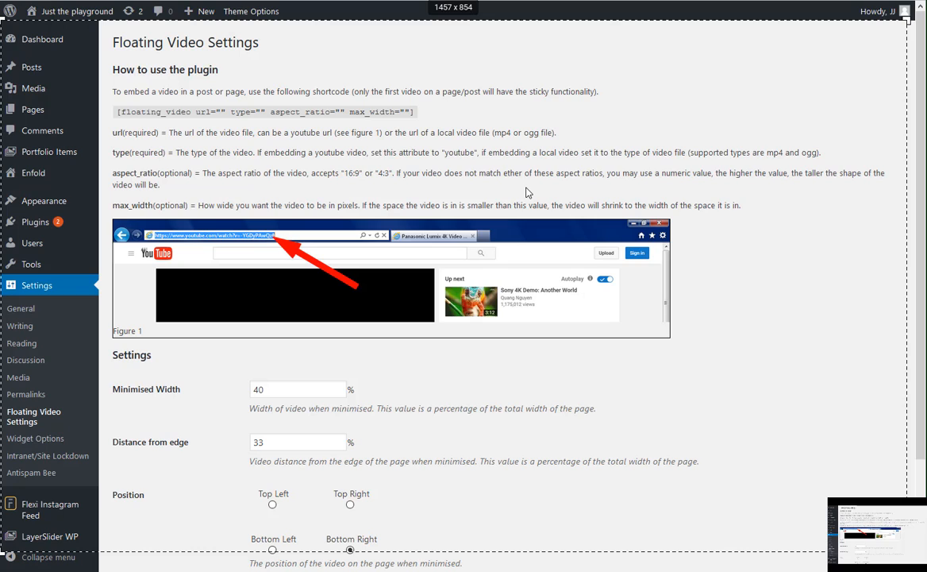
mouse_move(309, 186)
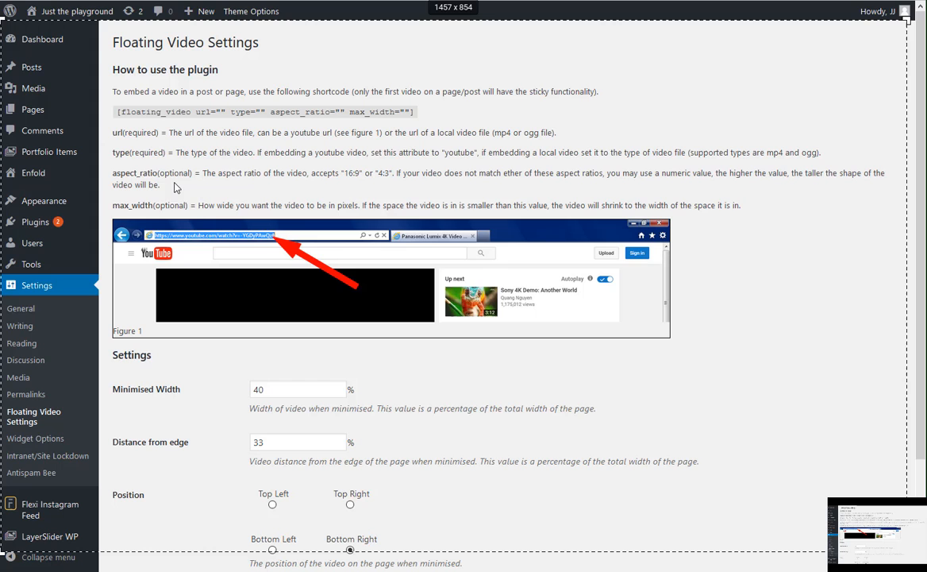
mouse_move(270, 288)
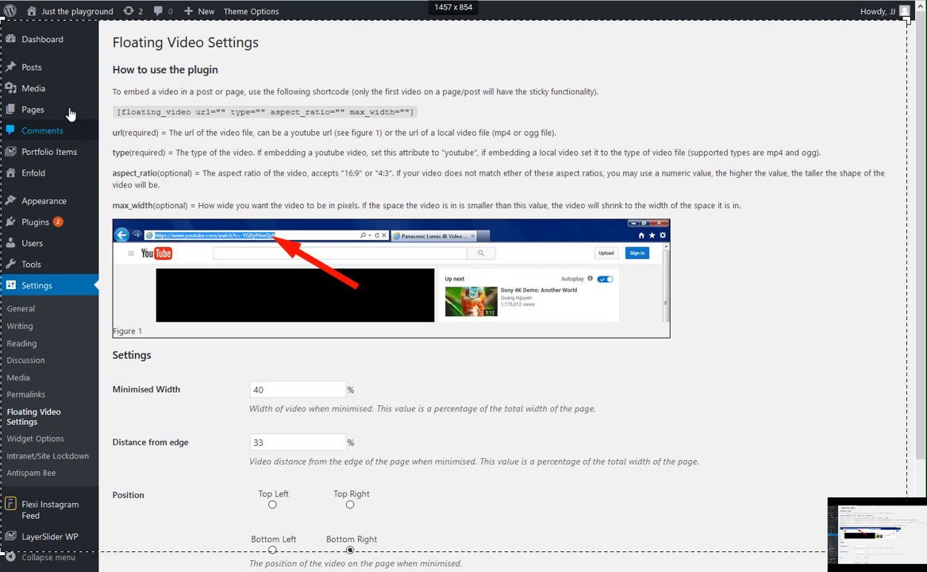
mouse_move(32, 66)
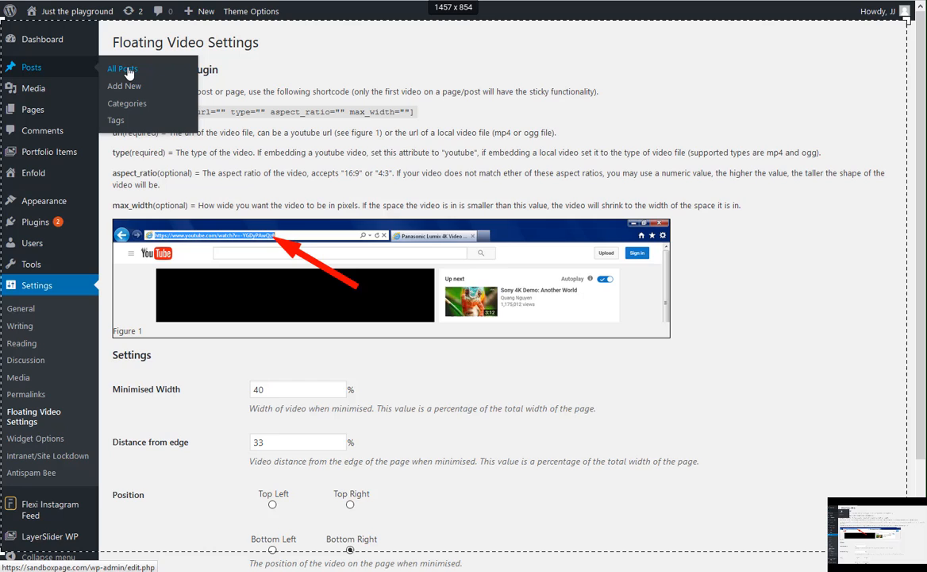
Open Posts > All Posts after reading the Floating Video usage instructions
click(121, 69)
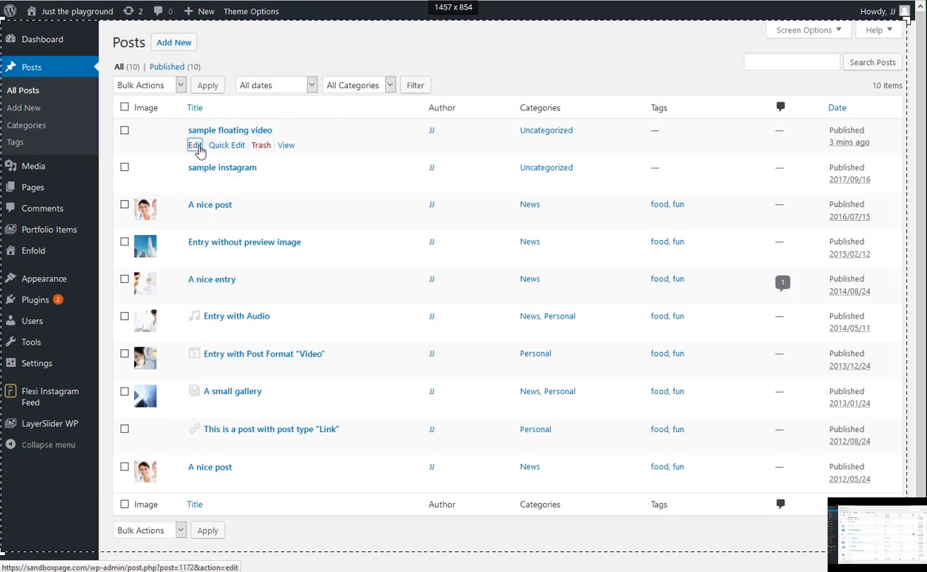
Edit 'sample floating video', delete type and aspect_ratio attributes, update, and view the post
click(195, 145)
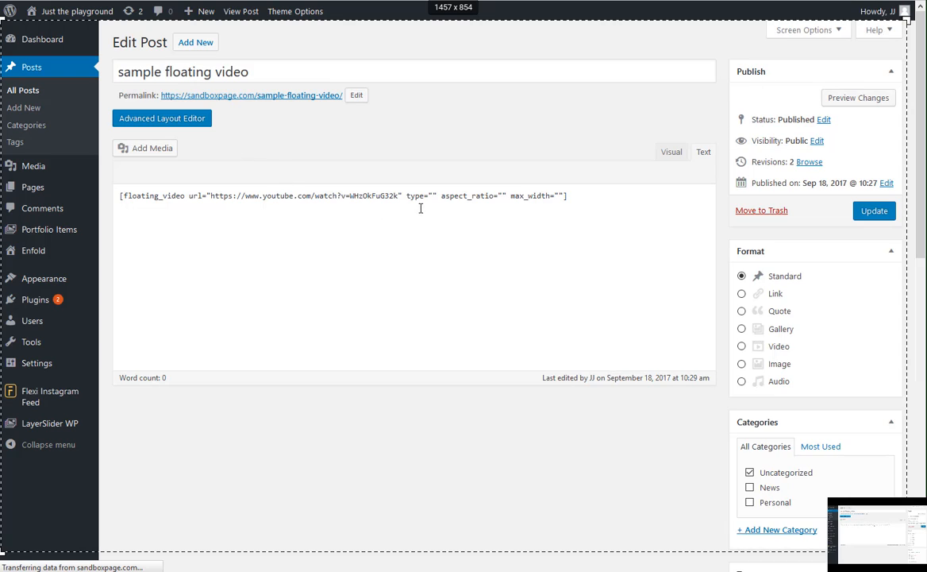
double_click(484, 195)
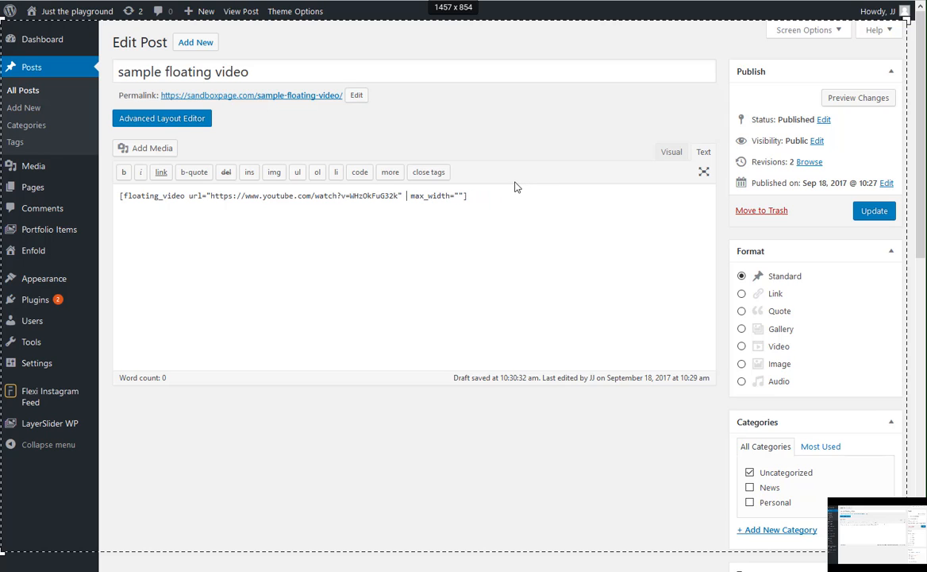
click(874, 211)
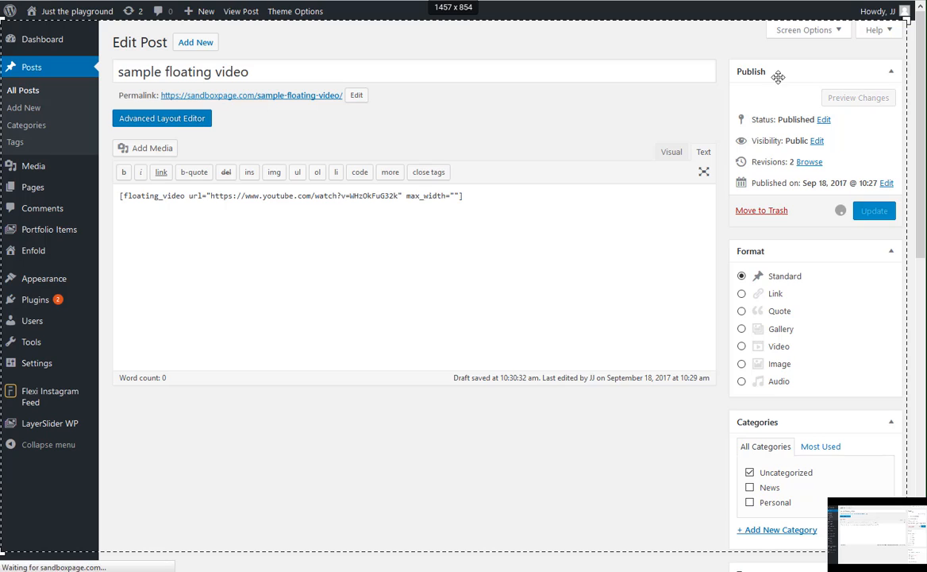
mouse_move(590, 166)
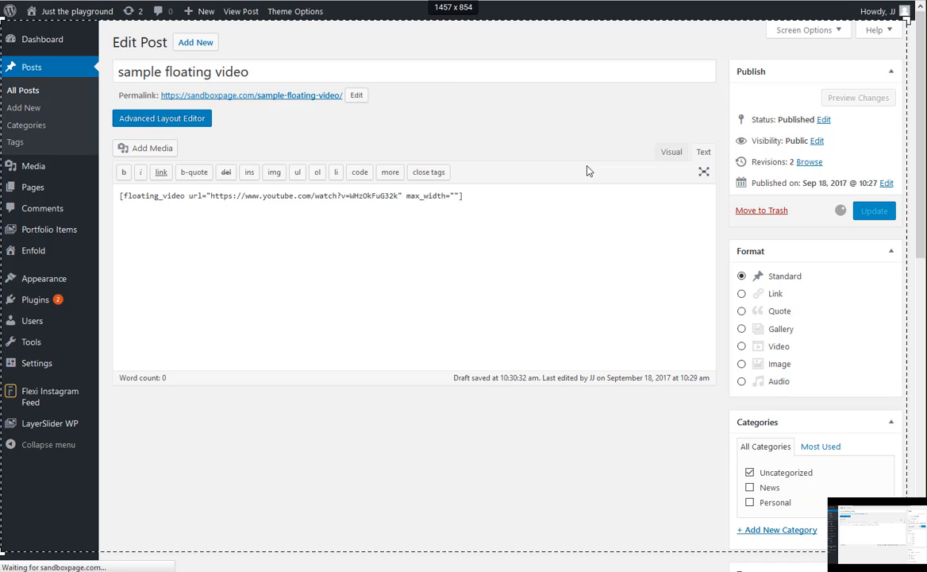
click(873, 210)
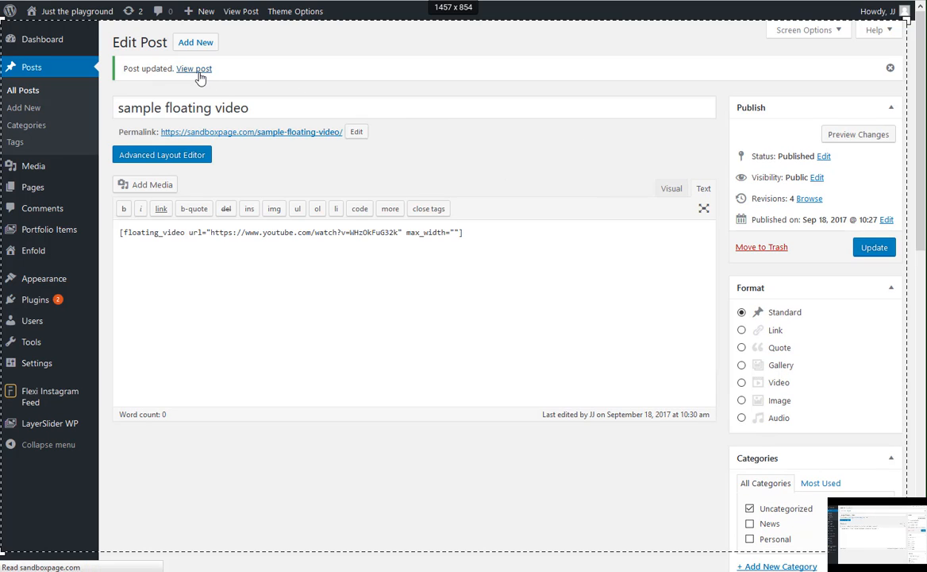
click(194, 68)
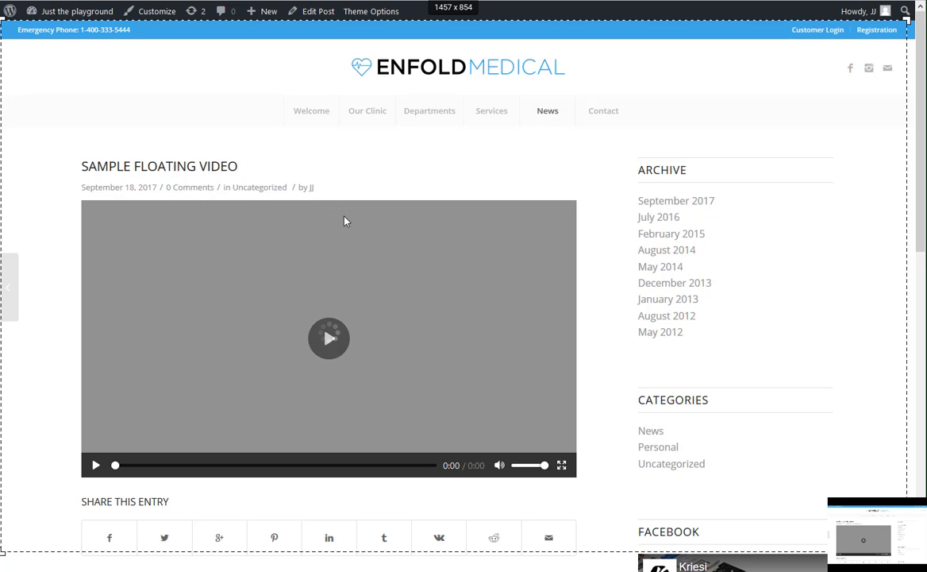
Scroll down until the video floats, then back up to its format error
scroll(down, 3)
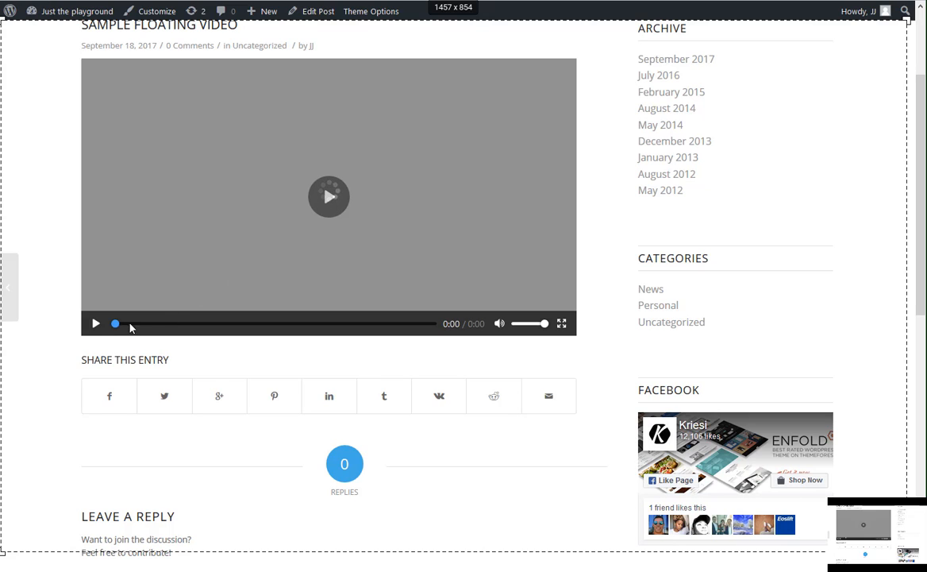
mouse_move(128, 311)
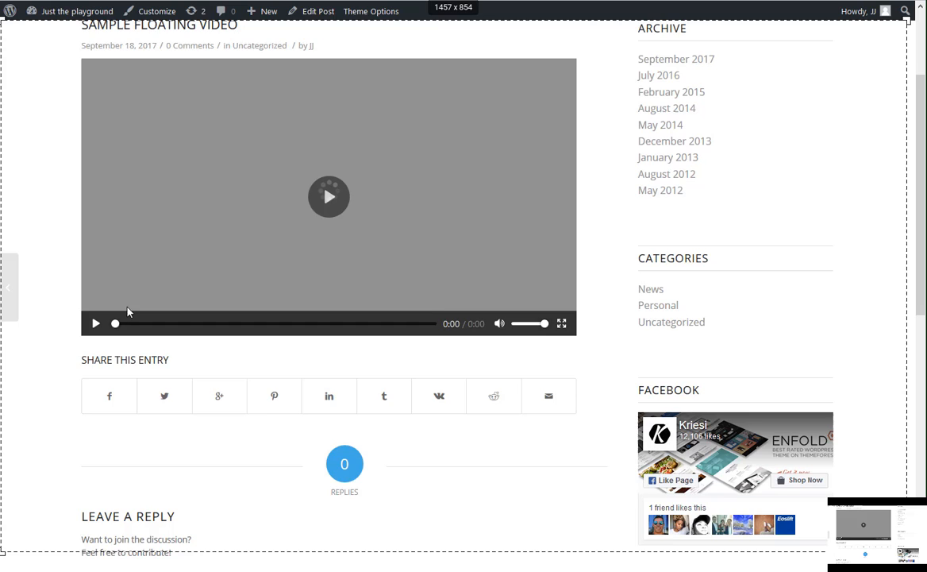
scroll(down, 3)
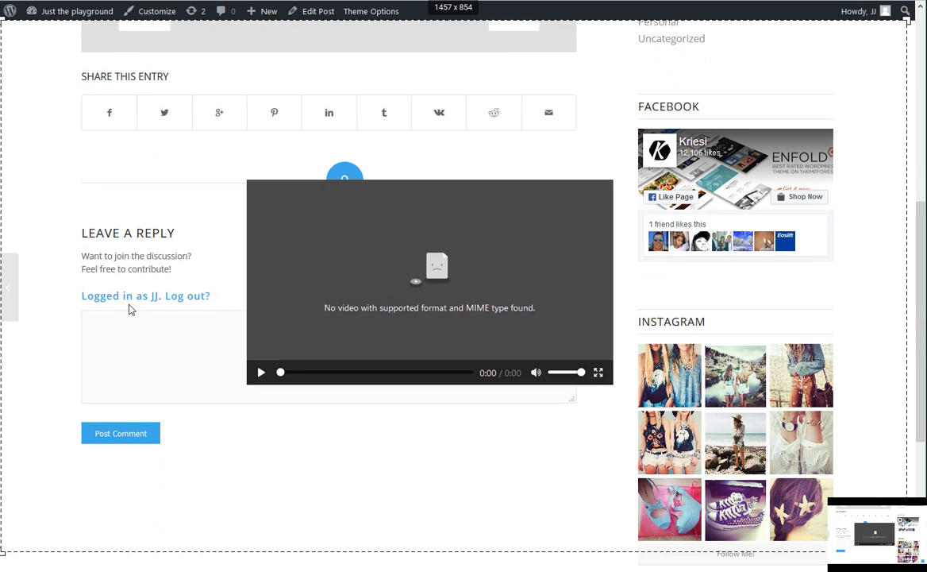
scroll(up, 3)
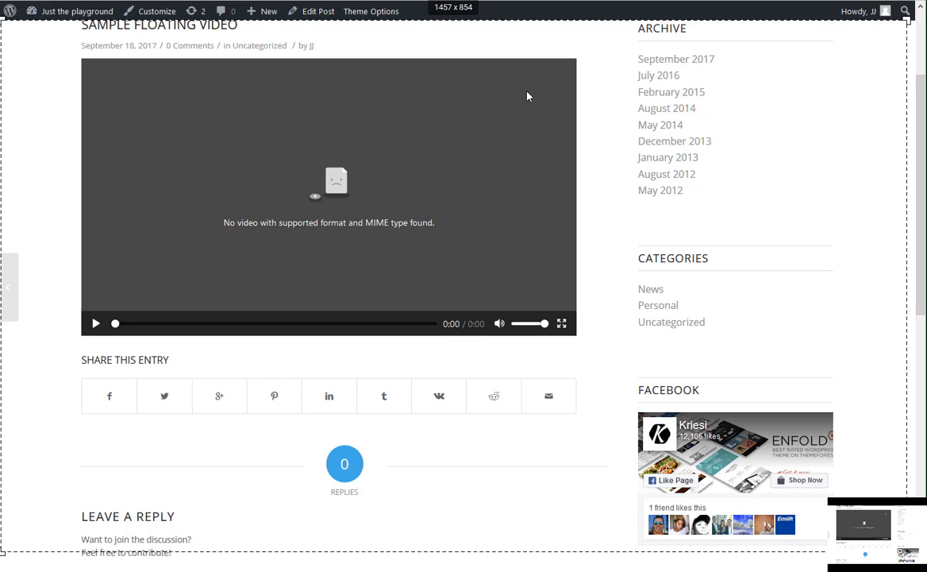
mouse_move(451, 160)
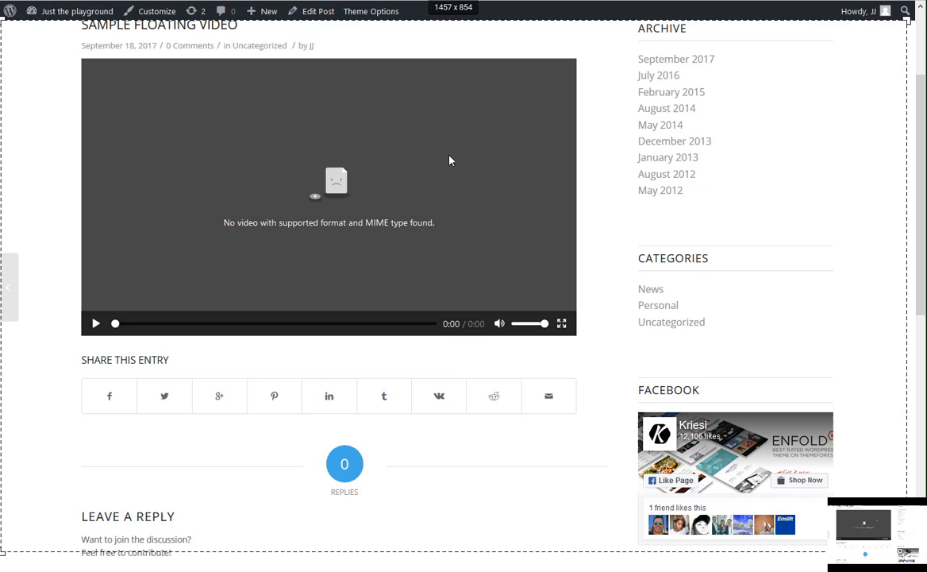
mouse_move(434, 153)
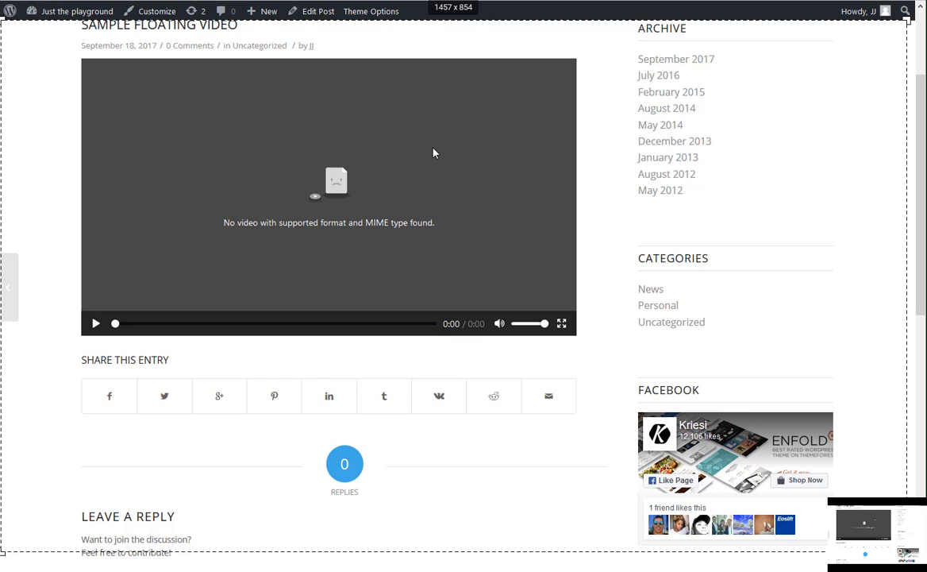